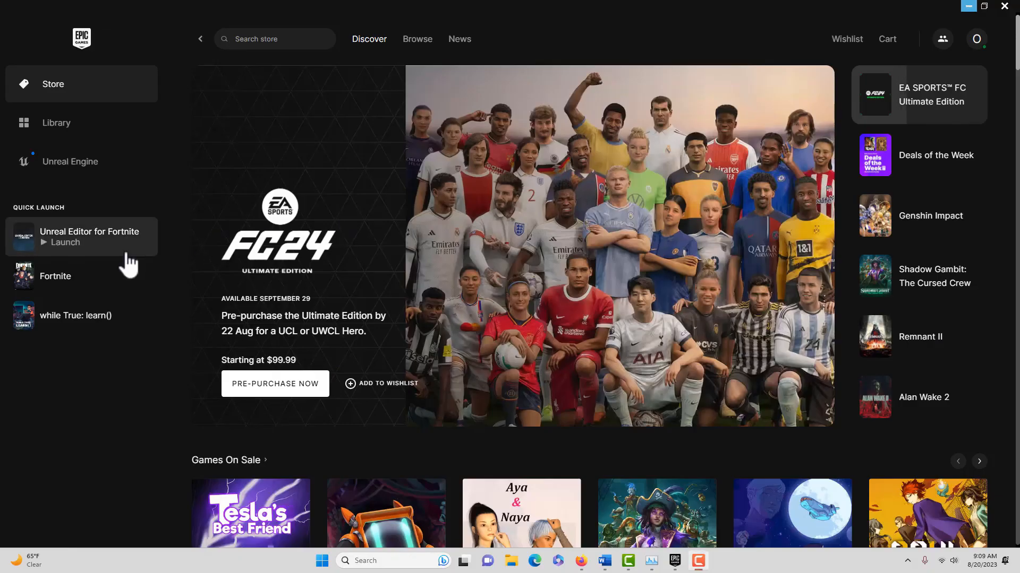
pyautogui.moveTo(425, 146)
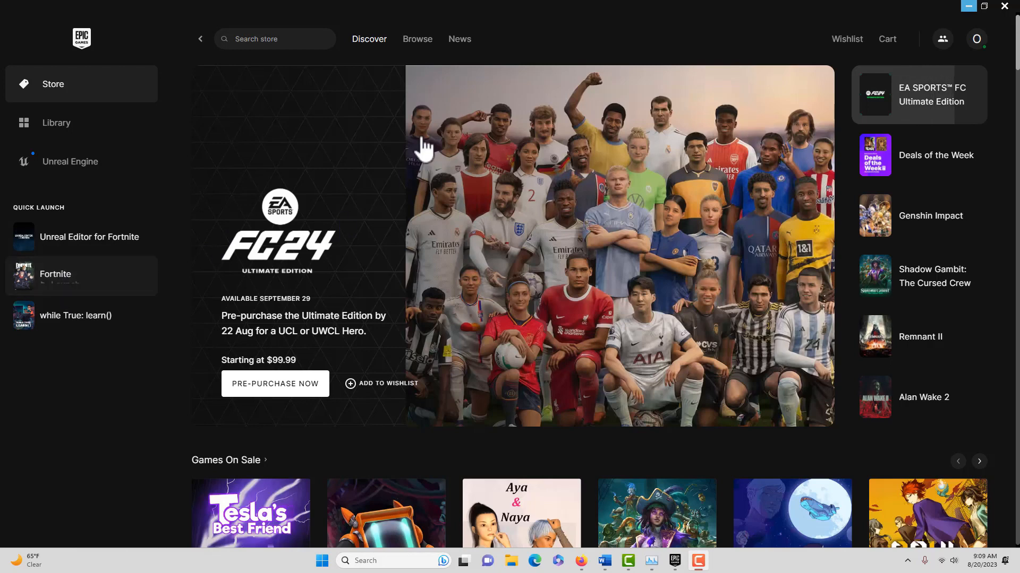
pyautogui.moveTo(61, 287)
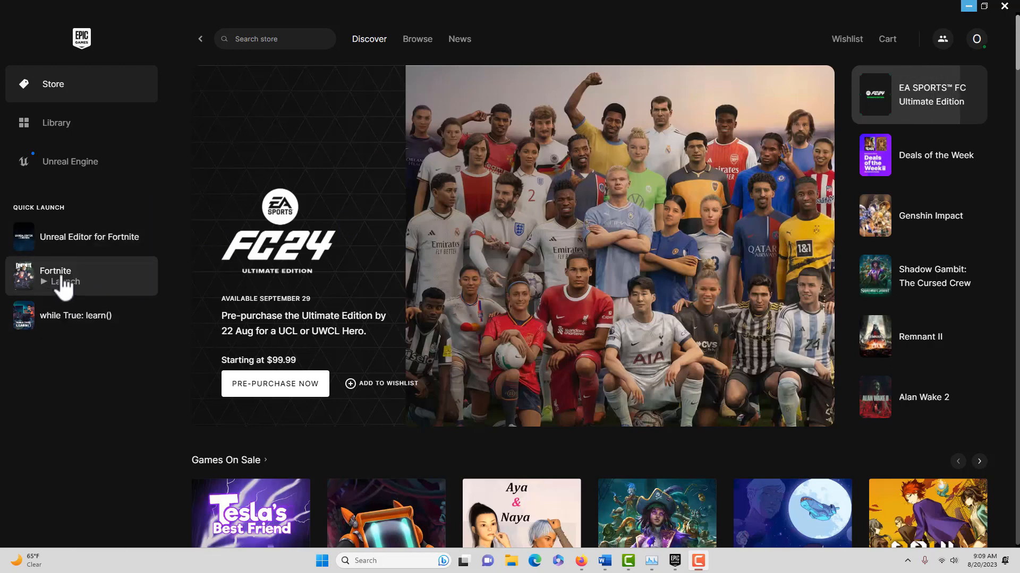
pyautogui.moveTo(81, 237)
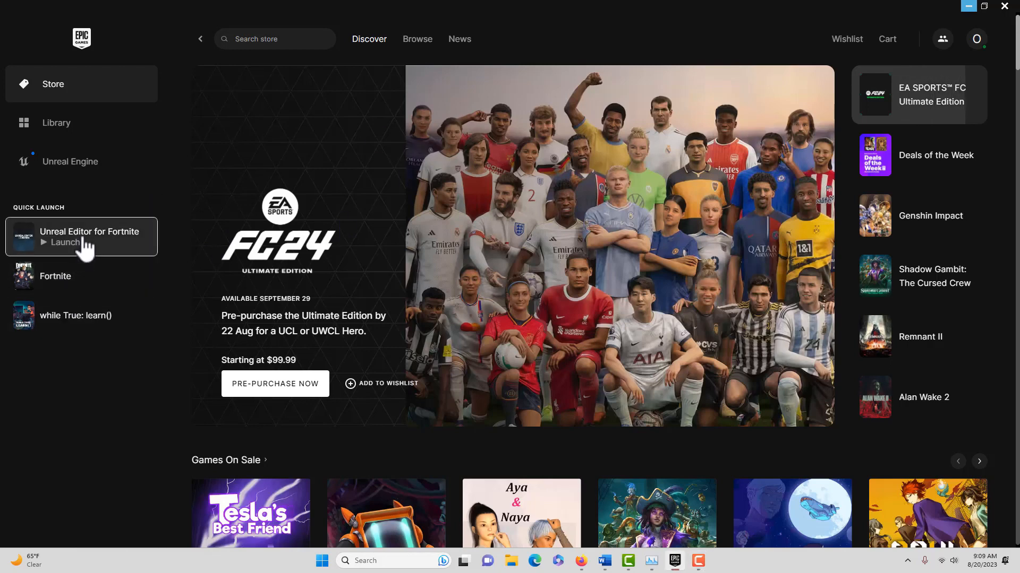
# Step: Launch Unreal Editor for Fortnite from the Epic Games Launcher's Quick Launch list
pyautogui.click(918, 154)
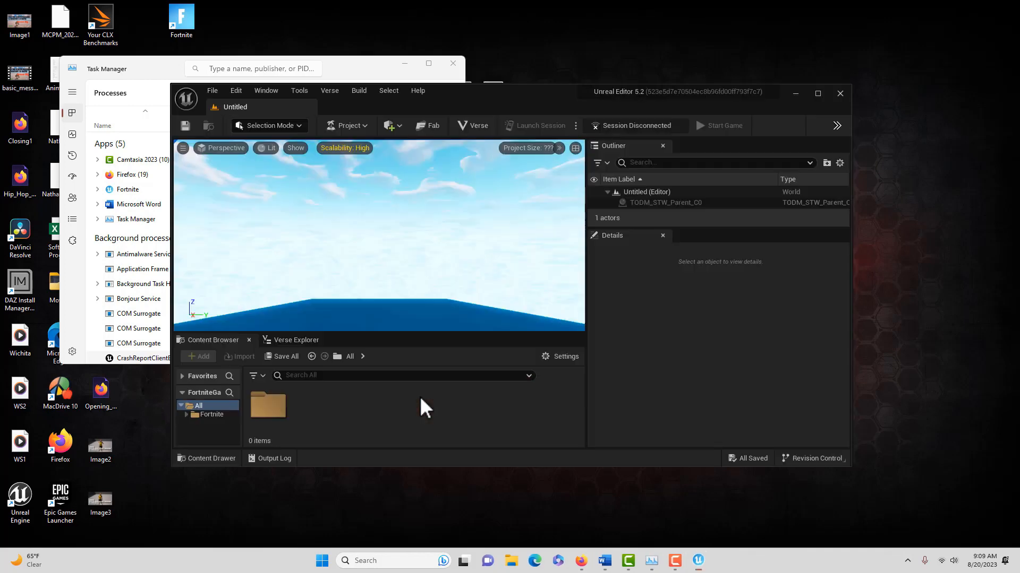
pyautogui.moveTo(780, 97)
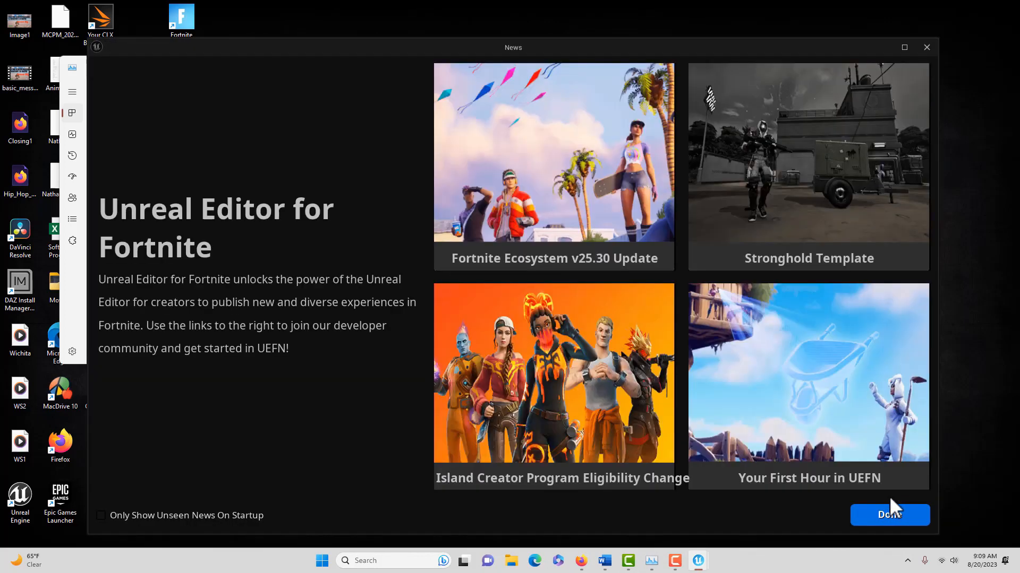
# Step: Dismiss the News window and create the MyProjectE island from the Blank template
pyautogui.click(889, 515)
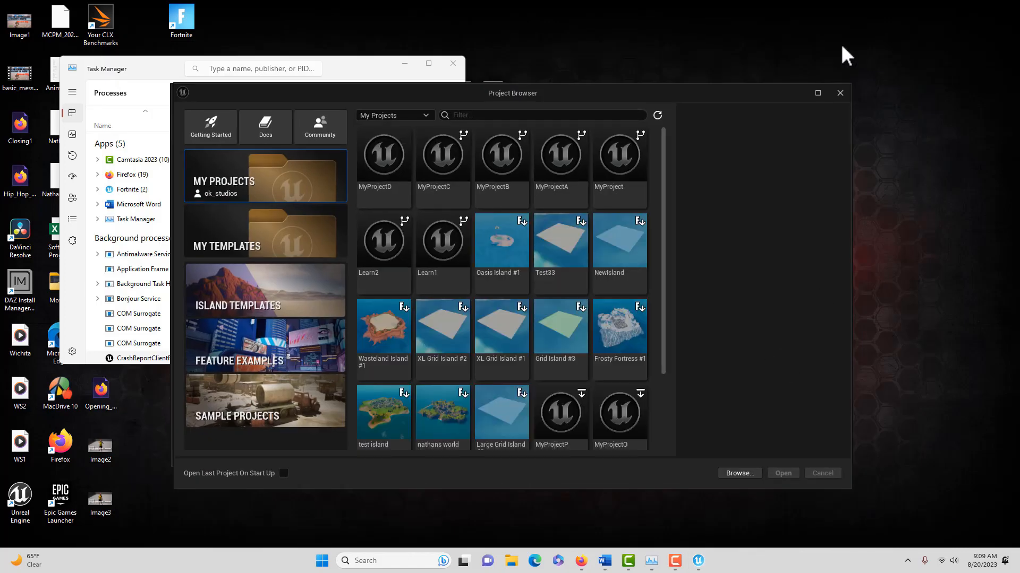
pyautogui.moveTo(838, 116)
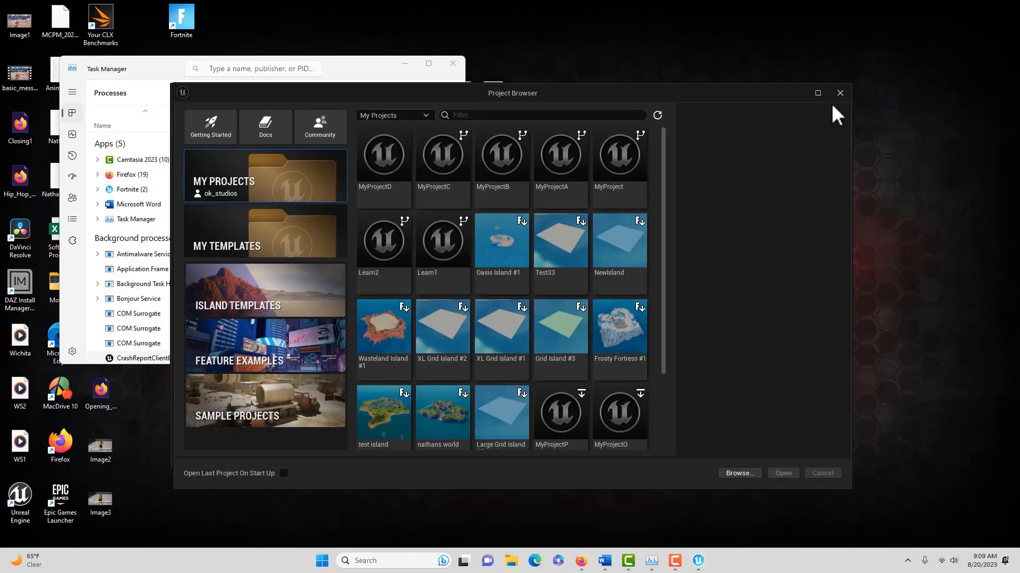
pyautogui.moveTo(280, 296)
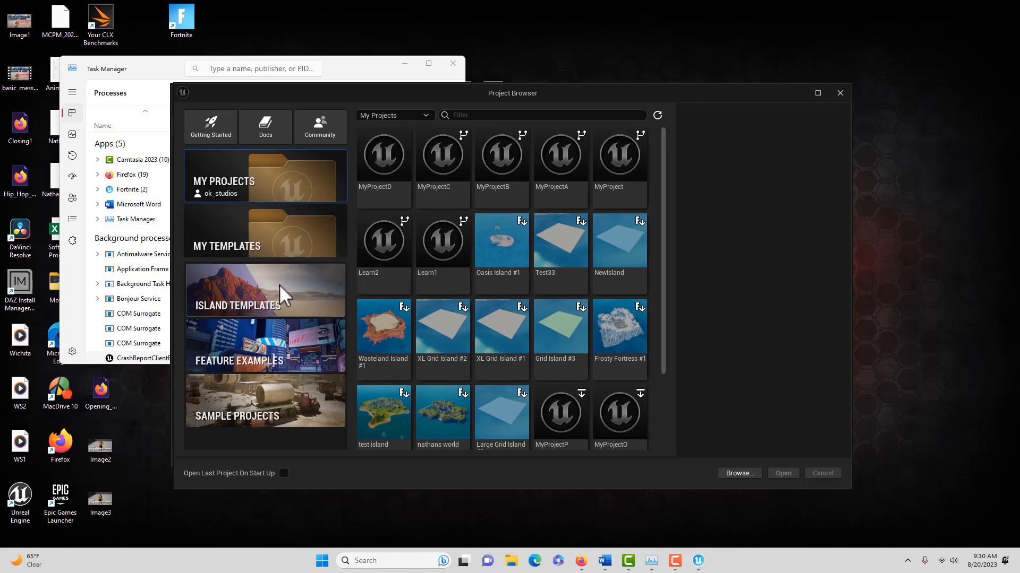
pyautogui.click(264, 290)
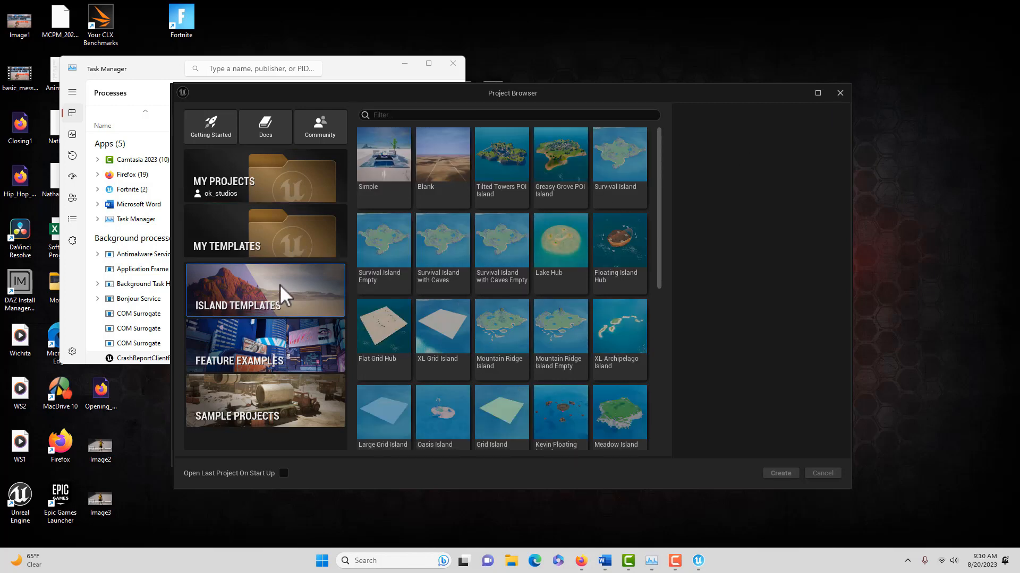
pyautogui.click(442, 154)
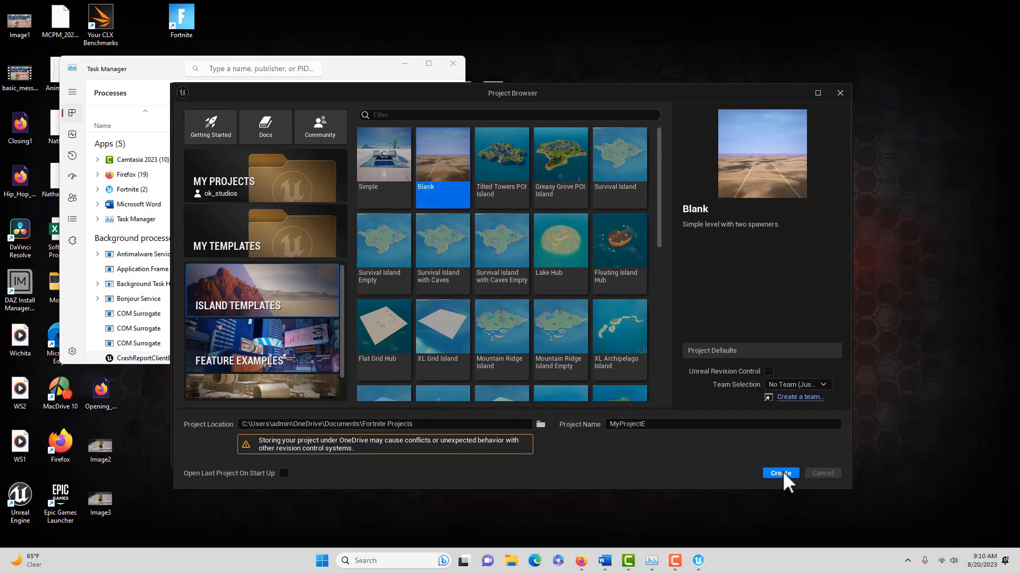
pyautogui.click(779, 472)
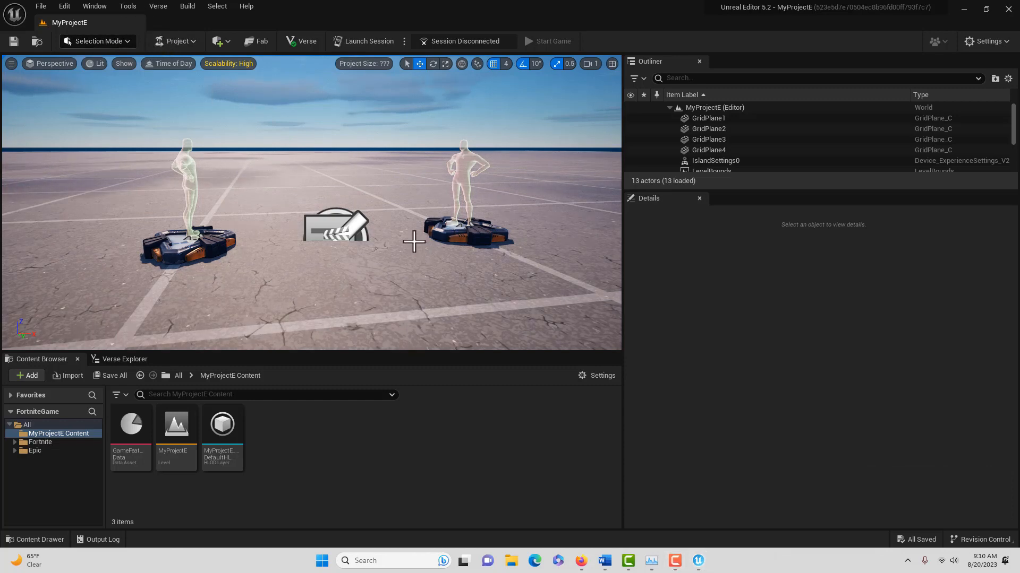
pyautogui.moveTo(414, 215)
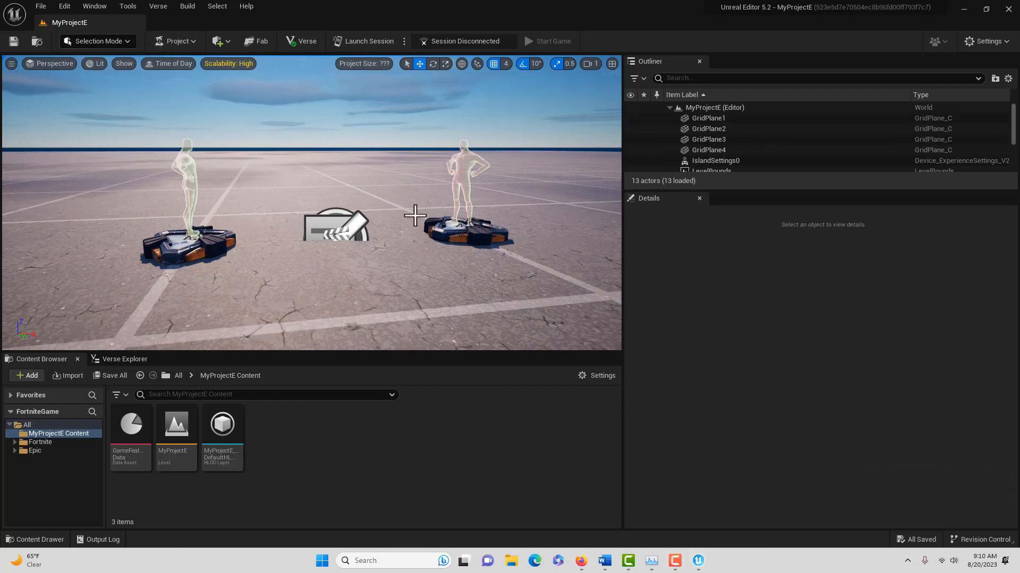
# Step: Filter the Outliner for the spawn pads, delete Player 2 Spawn Pad, then select Player 1's
pyautogui.click(337, 224)
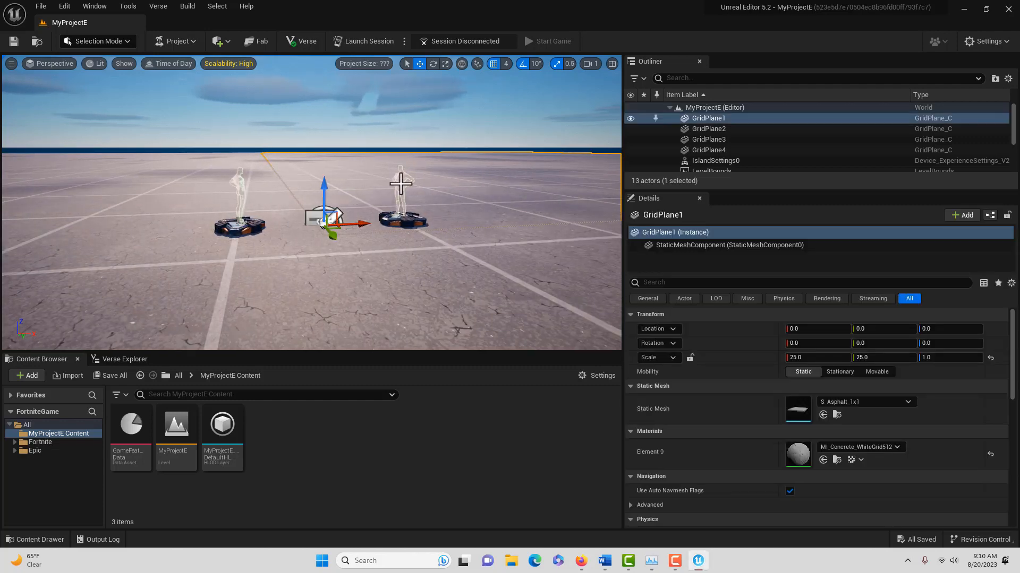
pyautogui.click(708, 128)
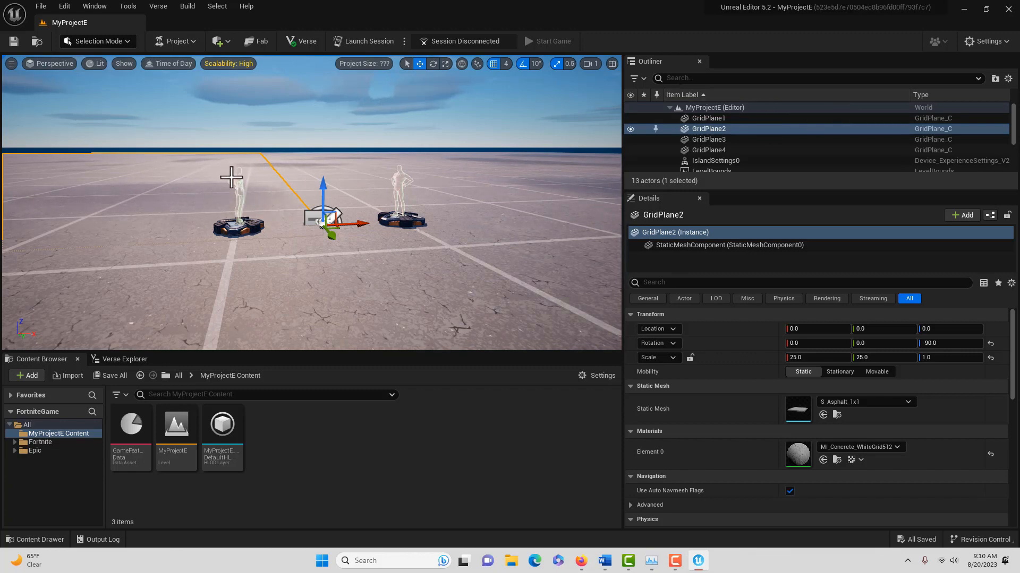
pyautogui.click(728, 246)
pyautogui.write('P')
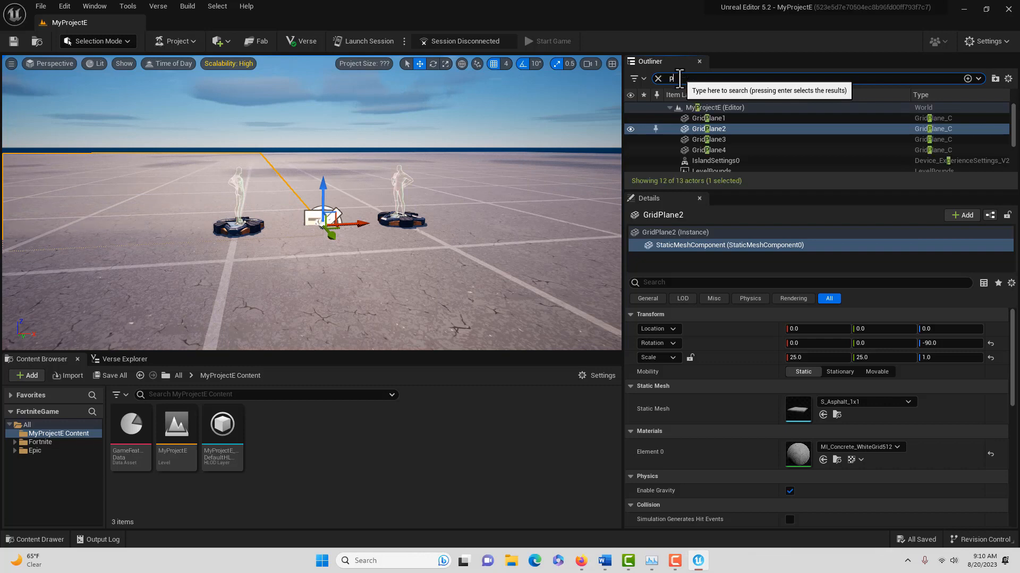
pyautogui.write('laye')
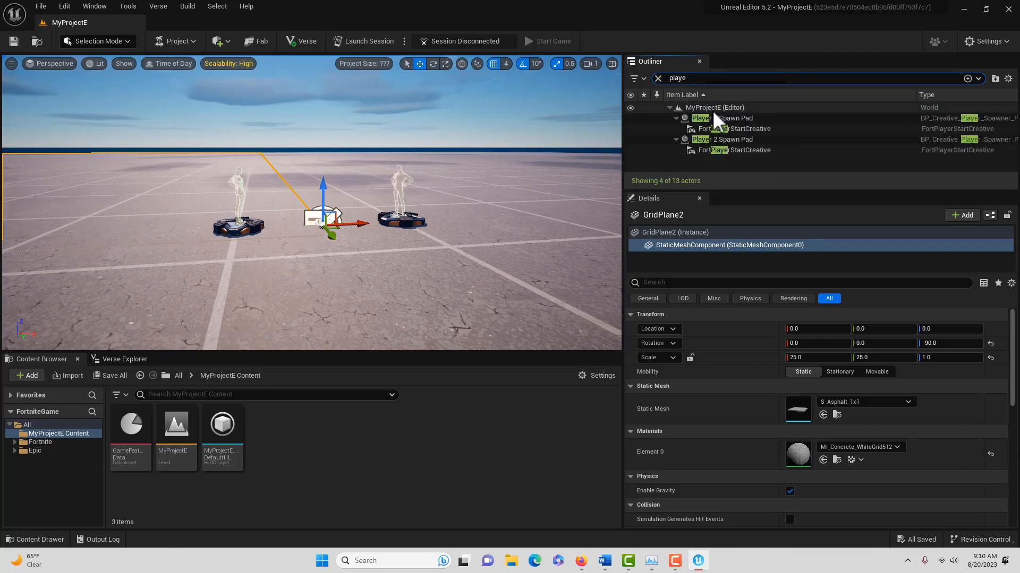
pyautogui.click(725, 117)
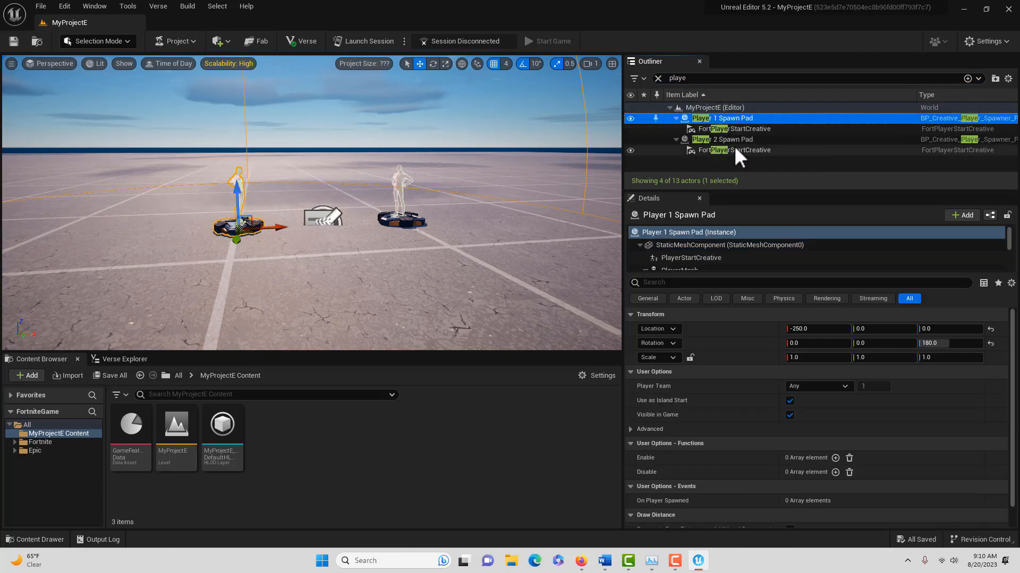
pyautogui.click(728, 140)
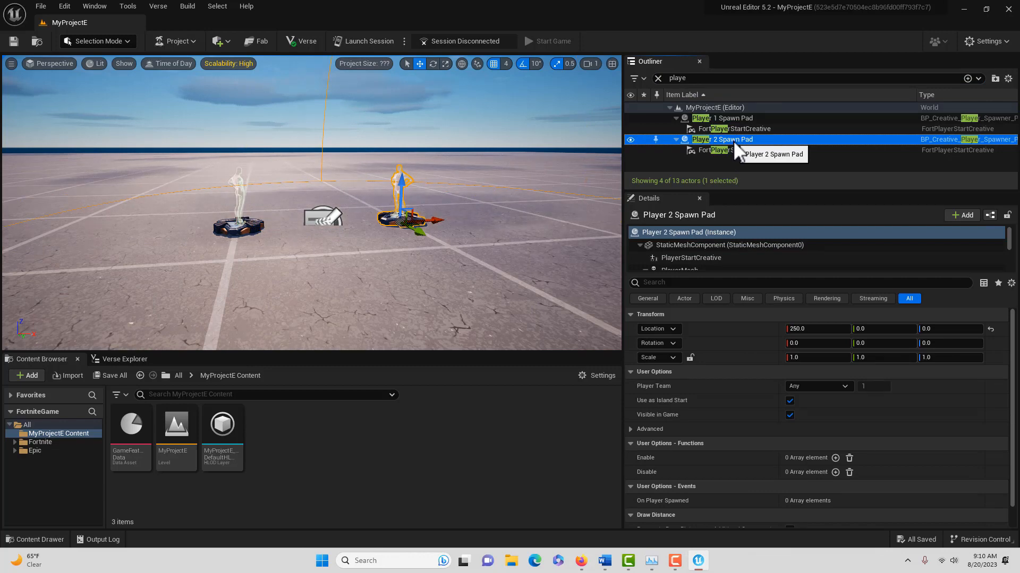
pyautogui.press('Delete')
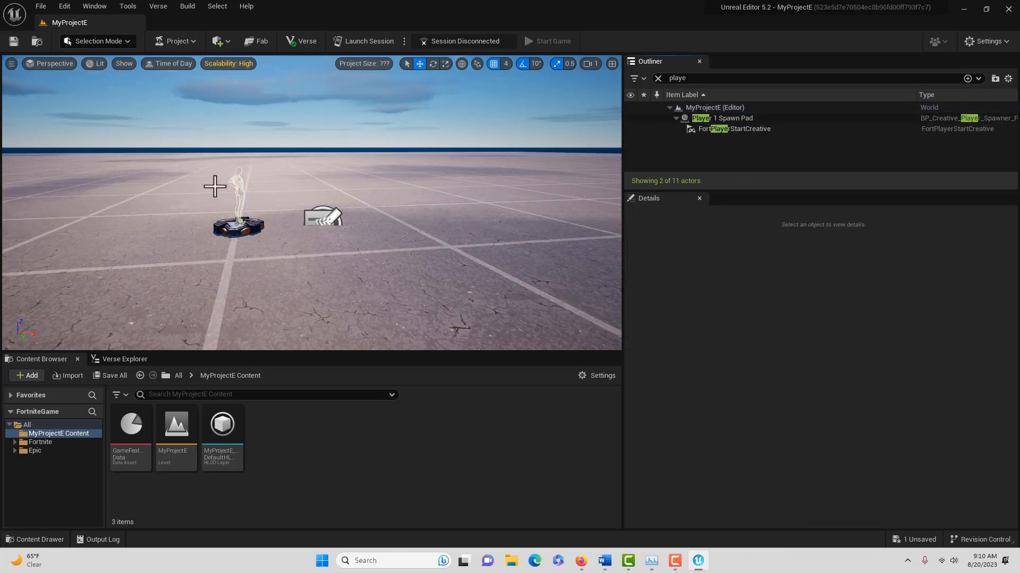
pyautogui.click(322, 216)
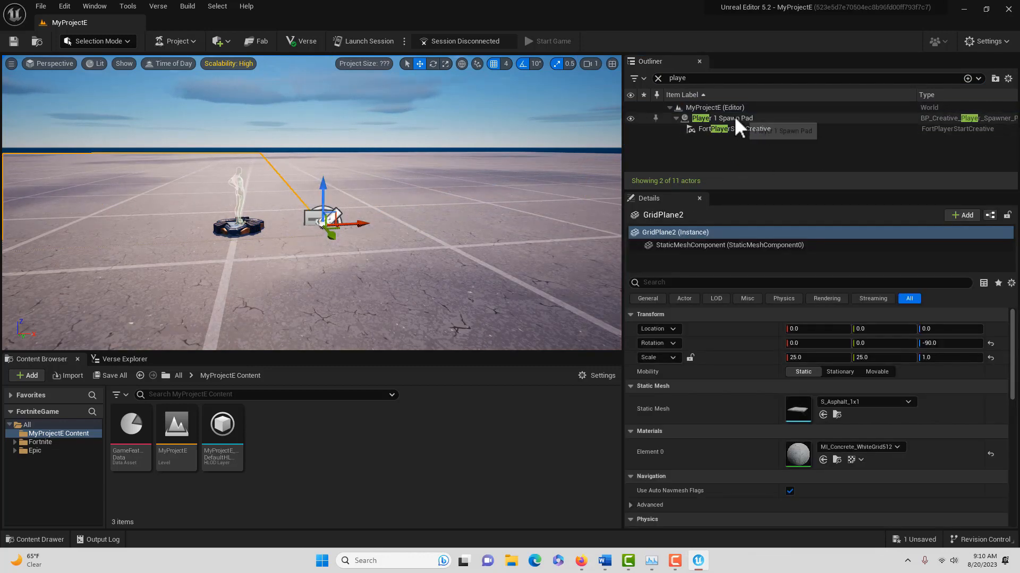
pyautogui.click(721, 117)
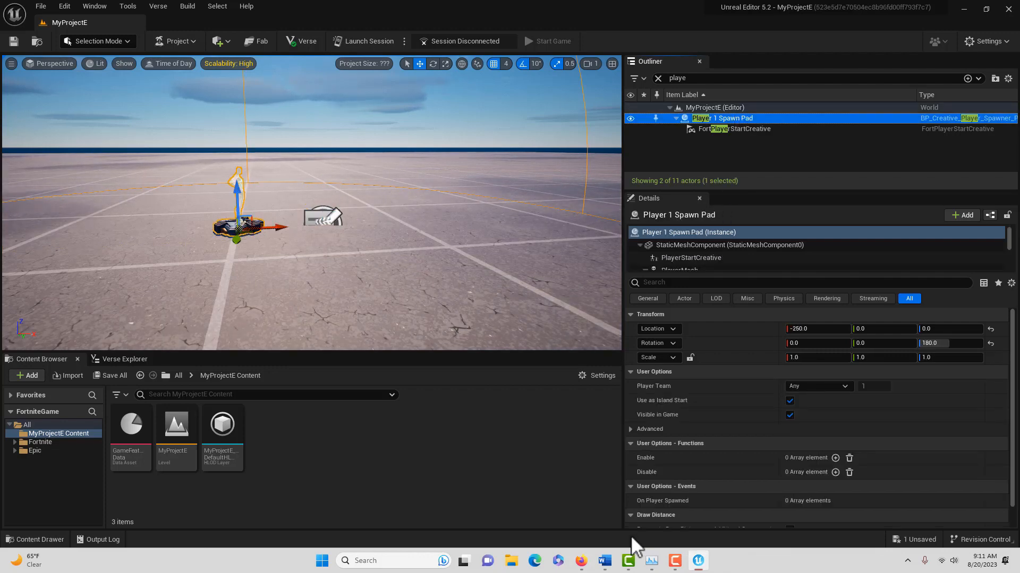
pyautogui.moveTo(579, 560)
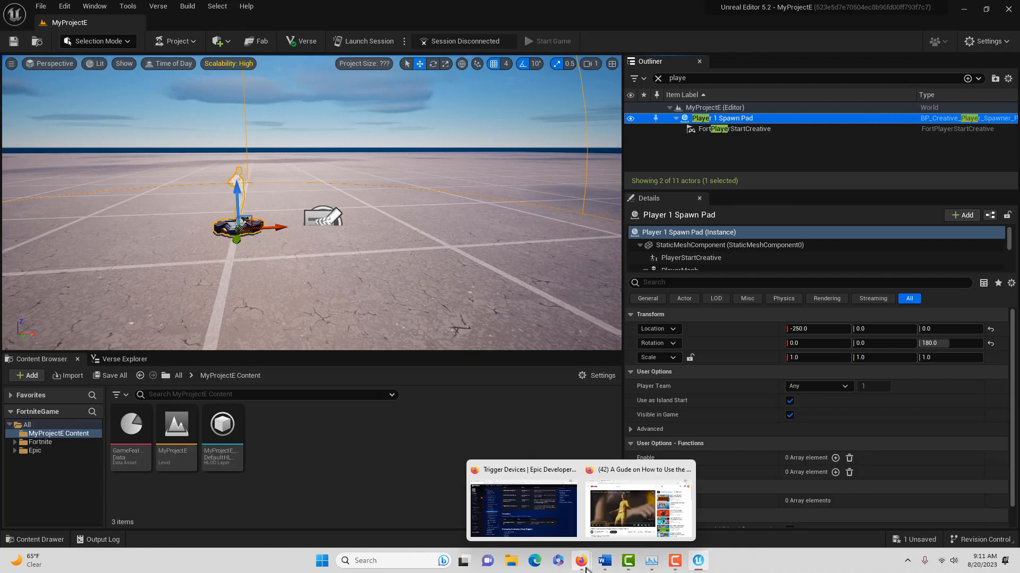
# Step: Open the Using Devices overview page in the Epic developer documentation
pyautogui.click(522, 507)
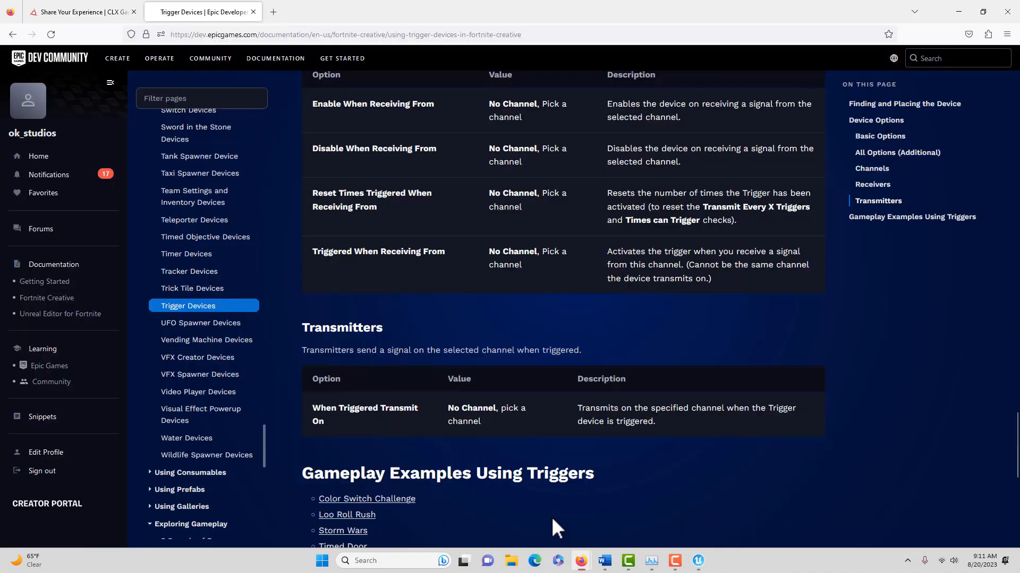
pyautogui.moveTo(210, 58)
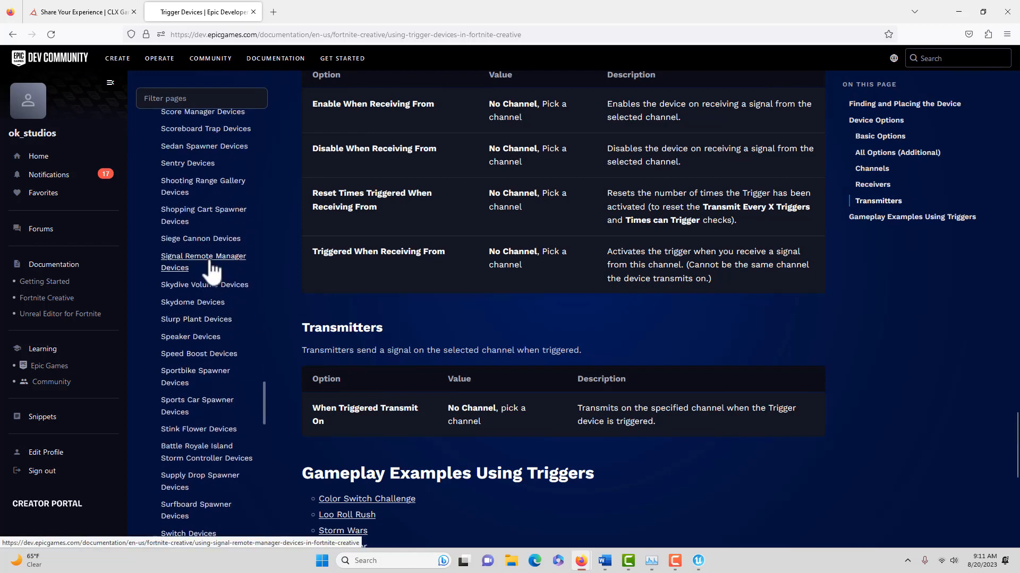
pyautogui.scroll(3)
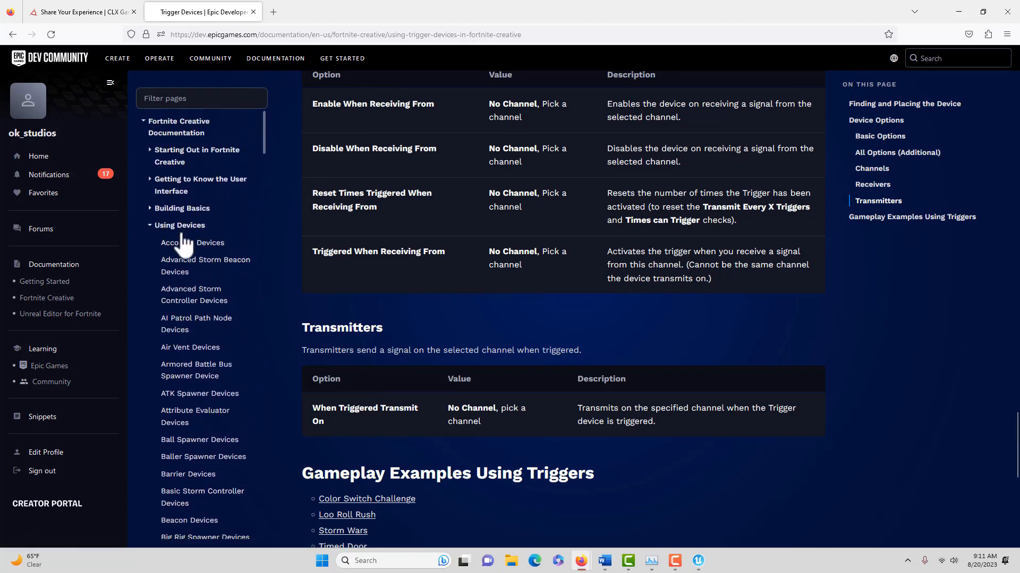
pyautogui.click(181, 225)
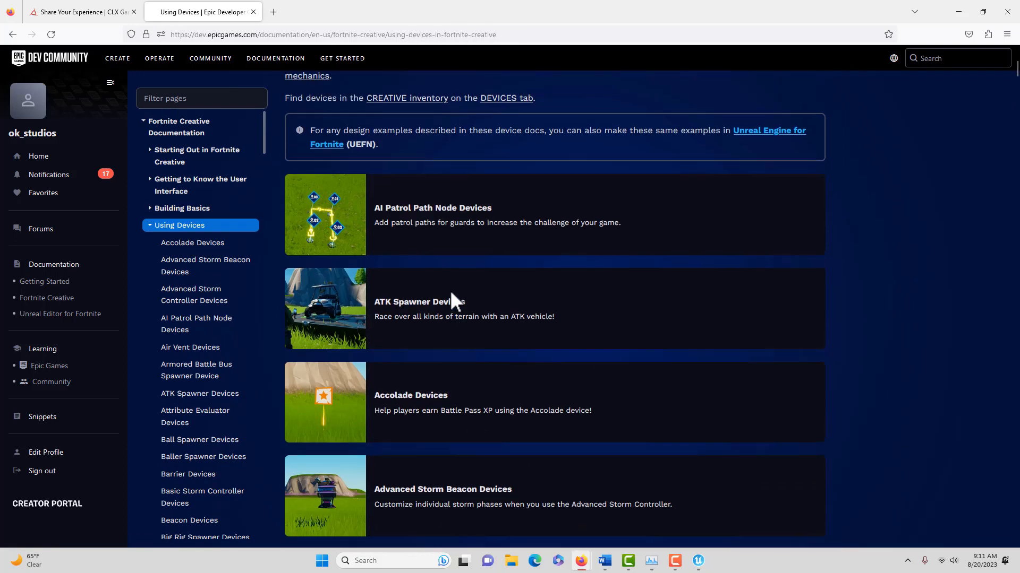
pyautogui.scroll(3)
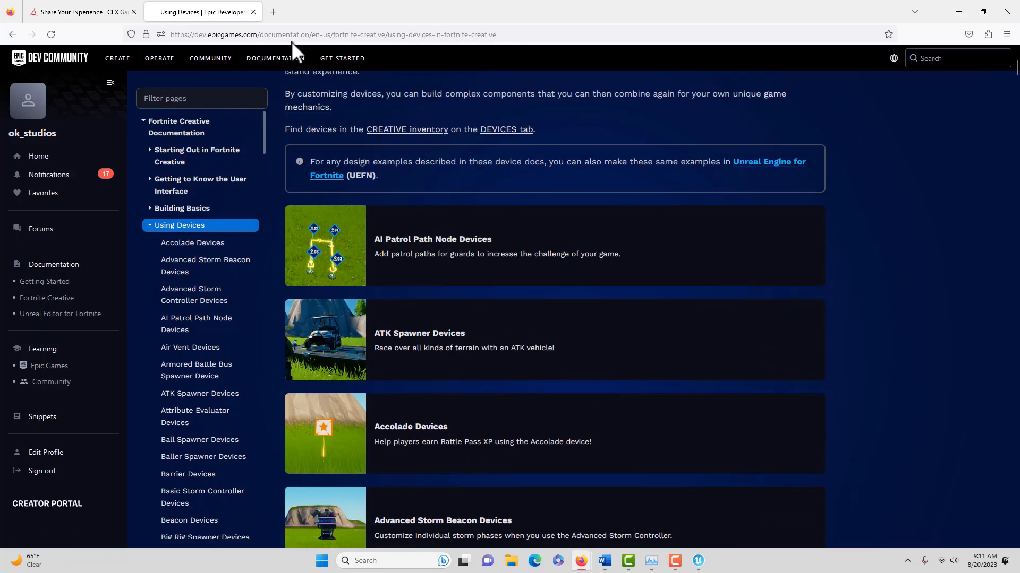
pyautogui.moveTo(251, 31)
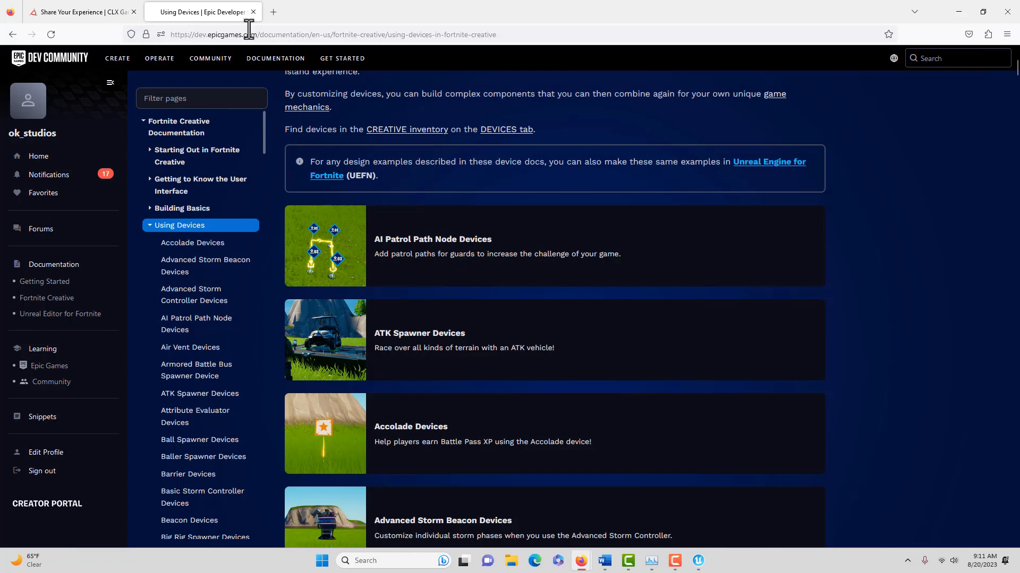
pyautogui.moveTo(205, 266)
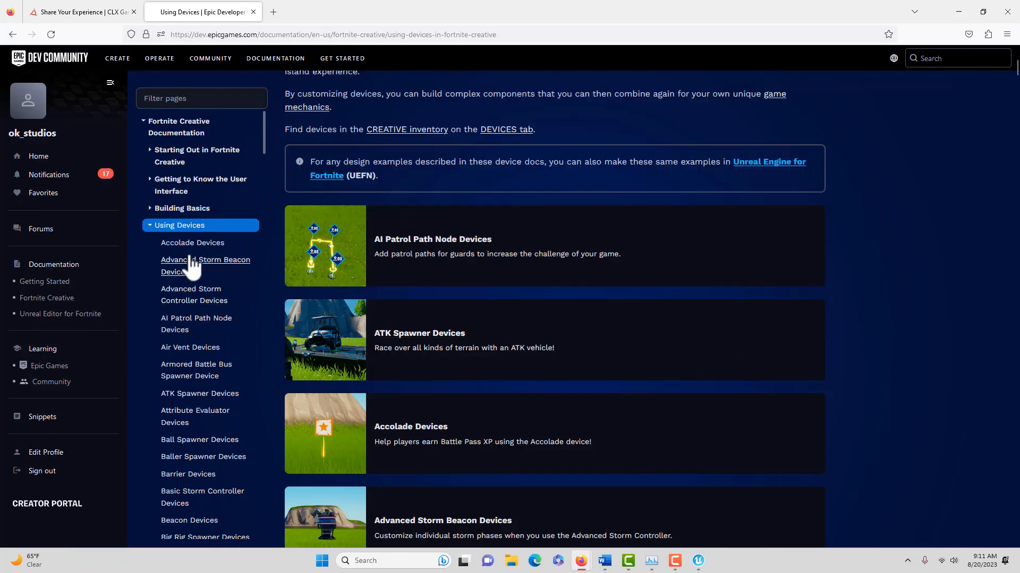
pyautogui.moveTo(492, 321)
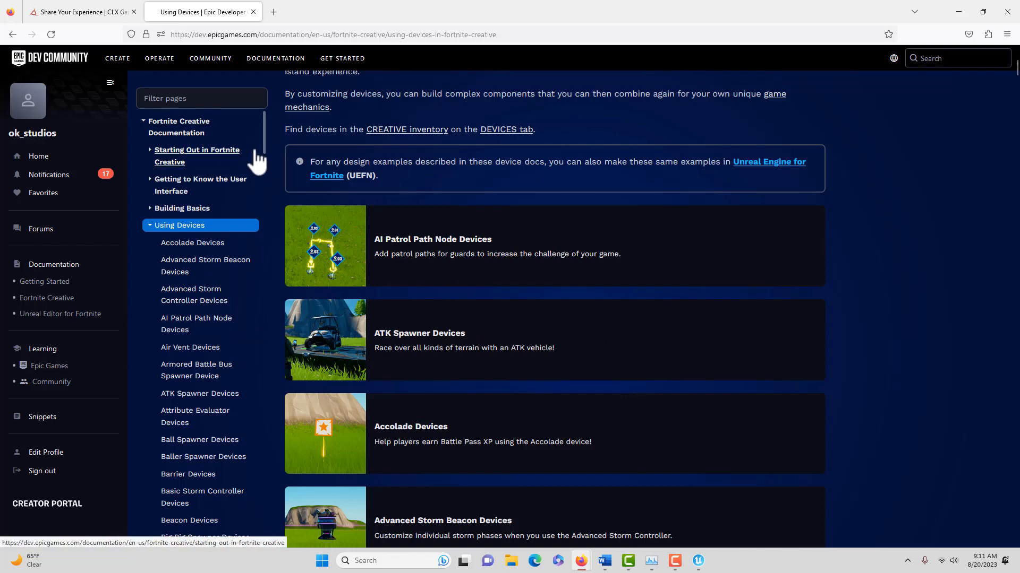
pyautogui.moveTo(176, 127)
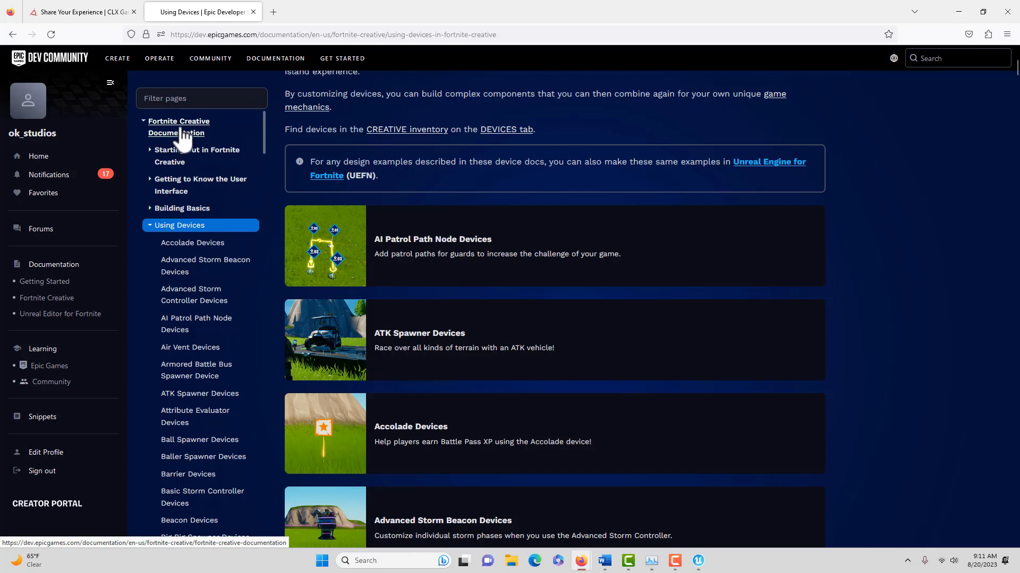
pyautogui.moveTo(657, 354)
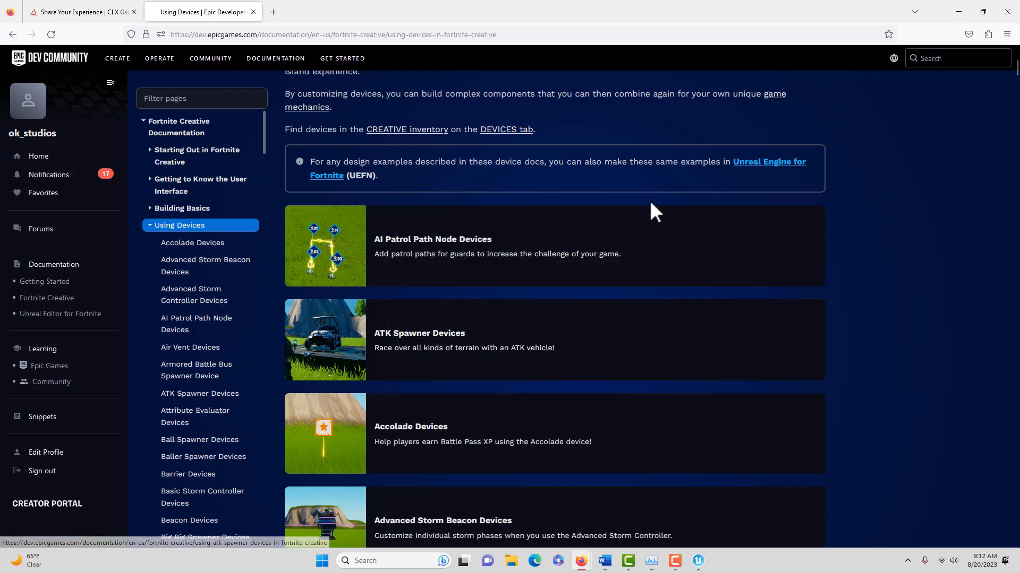
# Step: Scroll the Using Devices page past Billboard Devices down to Trigger Devices
pyautogui.scroll(-3)
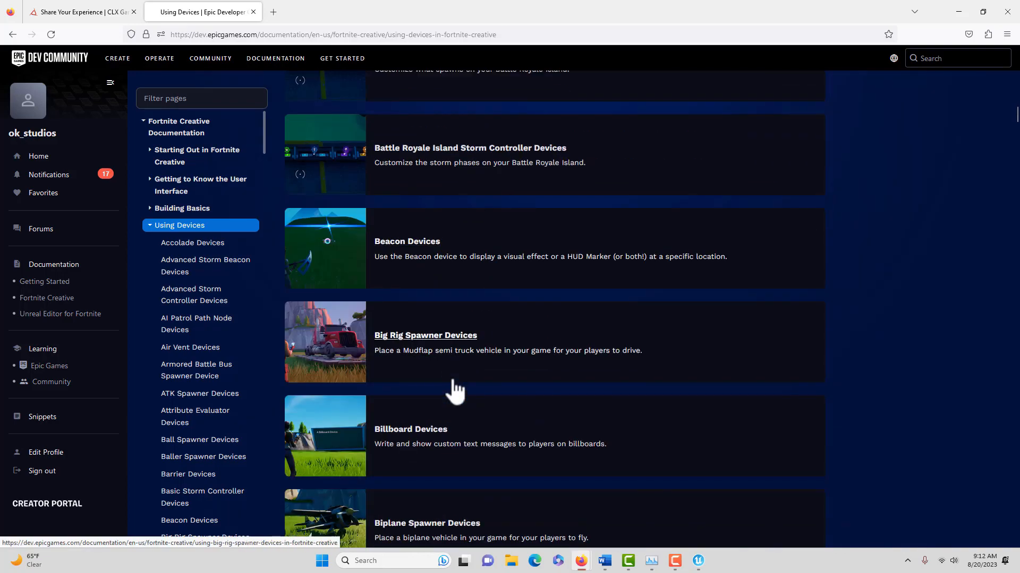
pyautogui.scroll(-3)
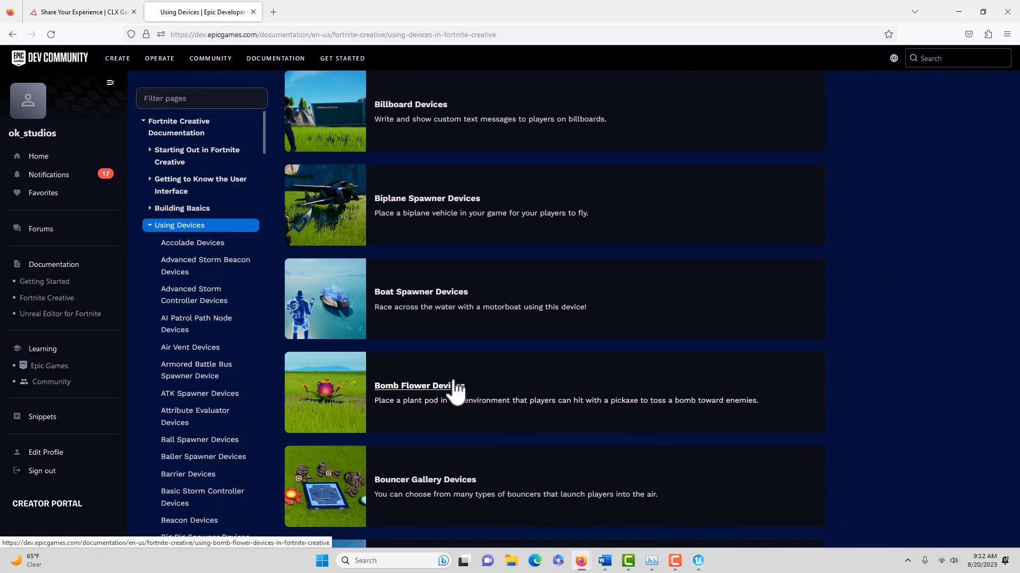
pyautogui.scroll(-3)
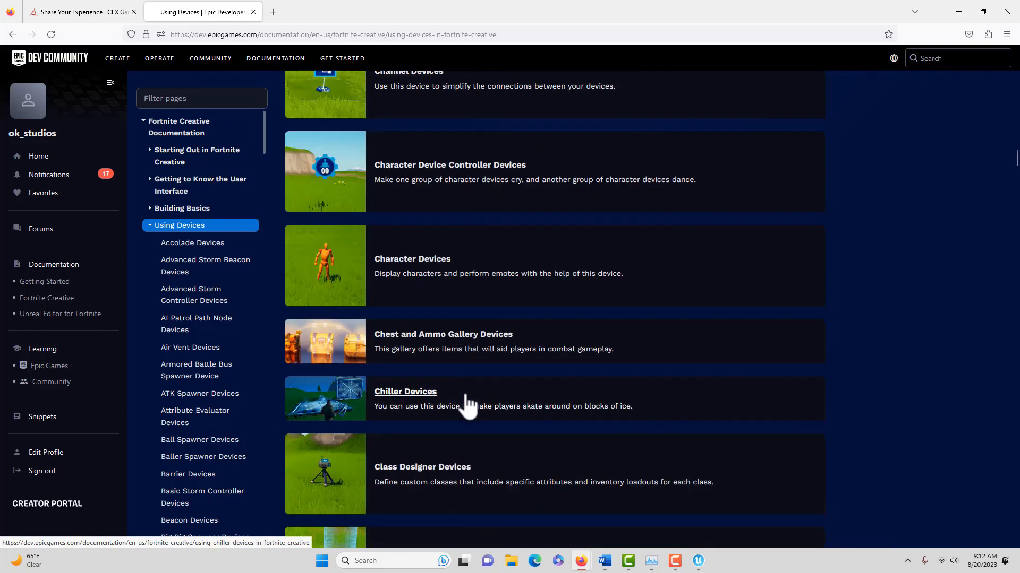
pyautogui.scroll(3)
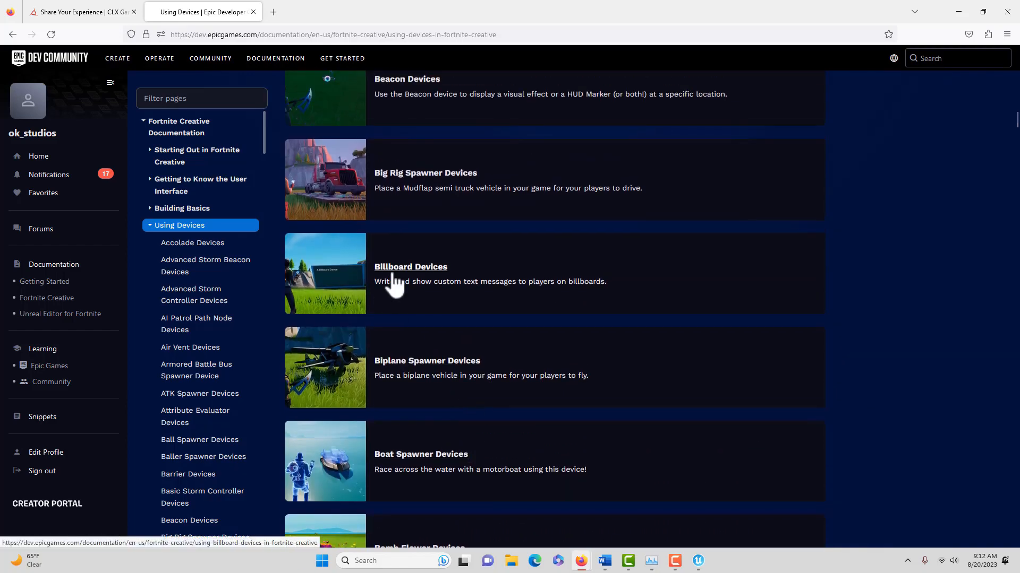
pyautogui.scroll(-3)
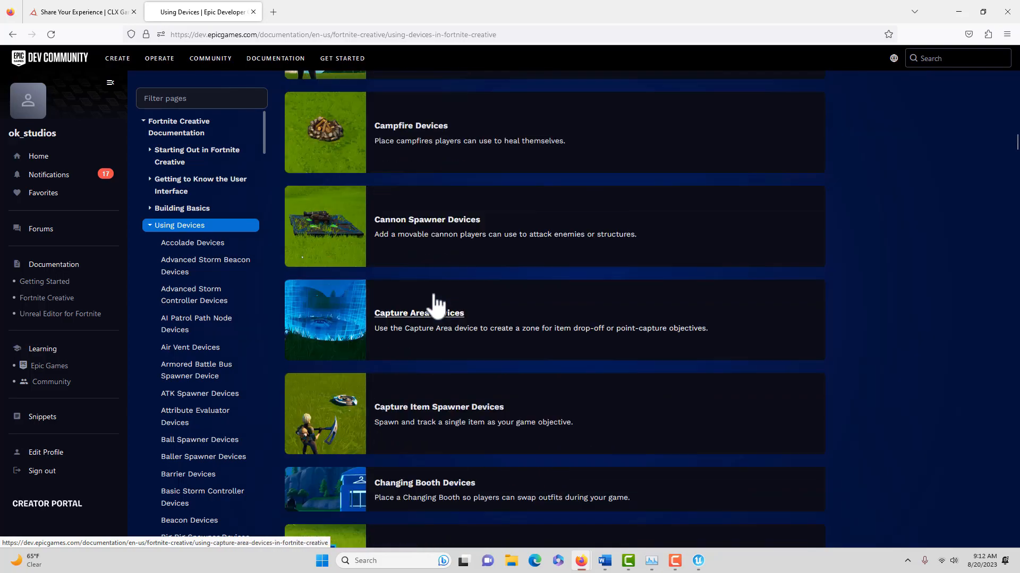
pyautogui.scroll(-3)
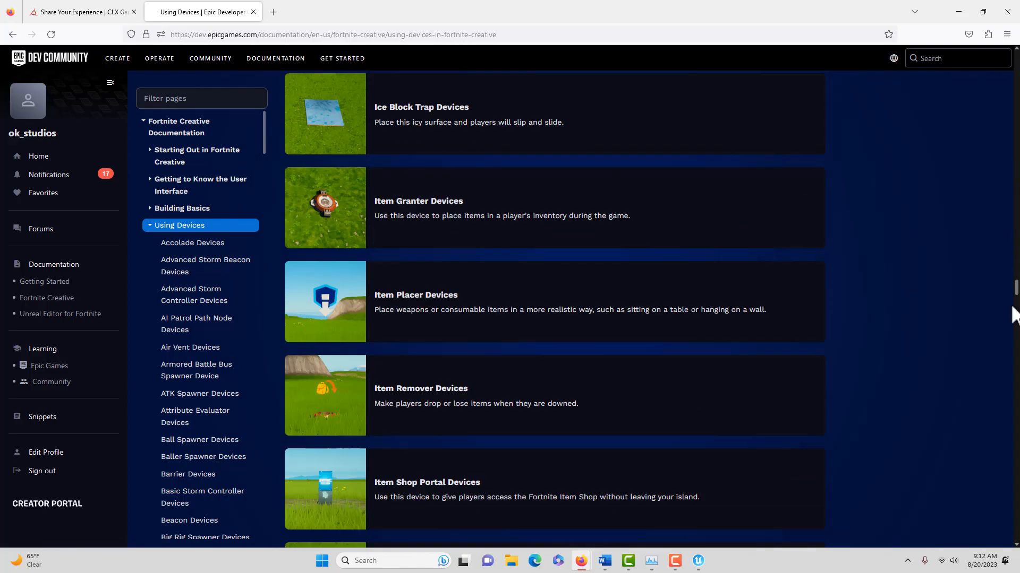
pyautogui.scroll(-3)
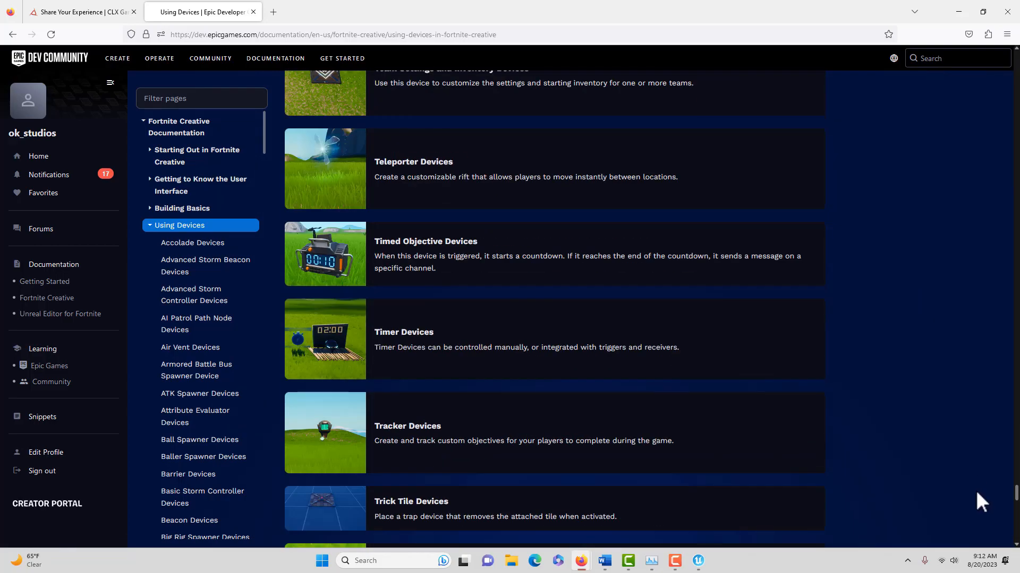
pyautogui.scroll(-3)
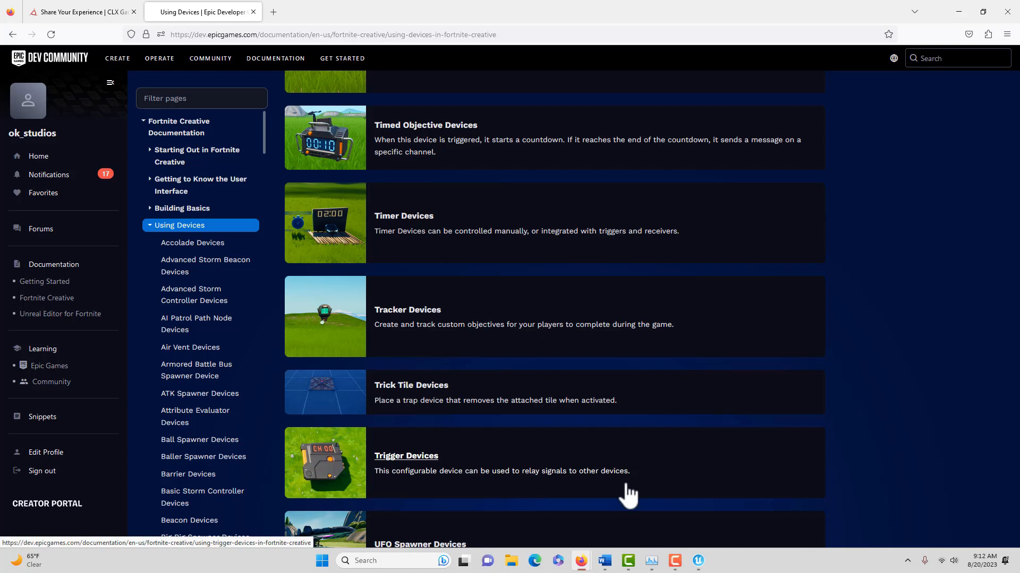
pyautogui.moveTo(422, 461)
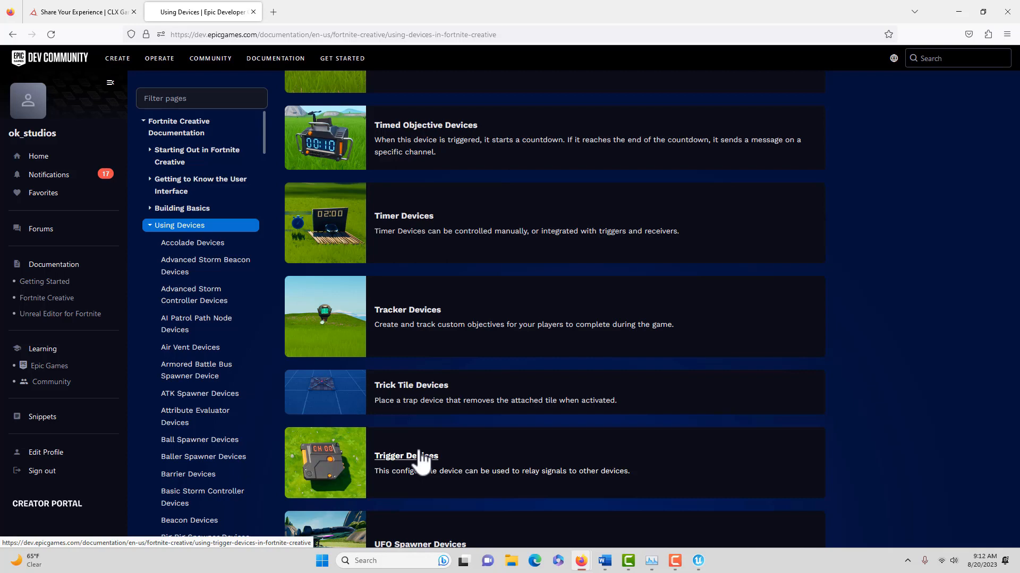
pyautogui.moveTo(684, 379)
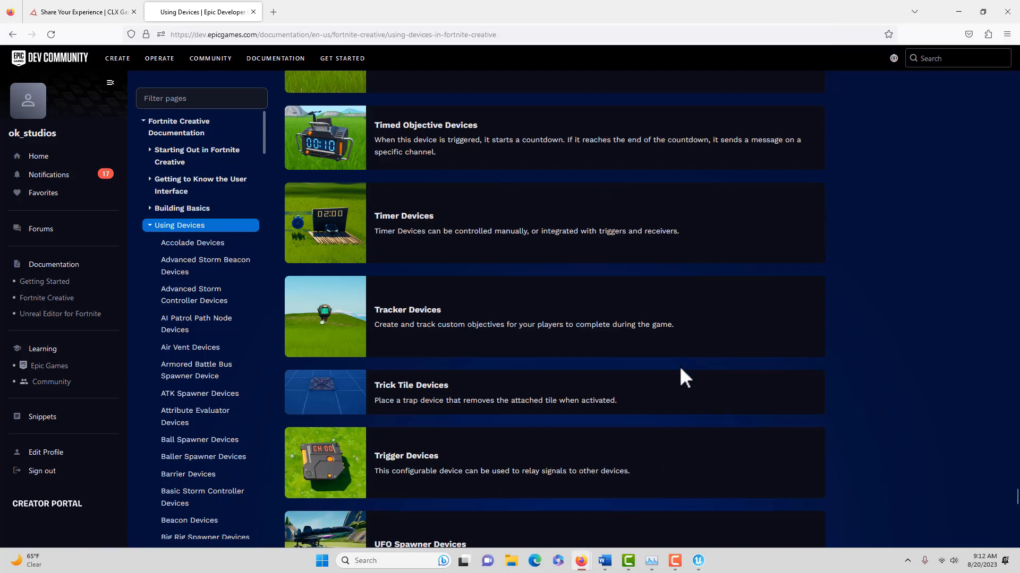
pyautogui.moveTo(676, 560)
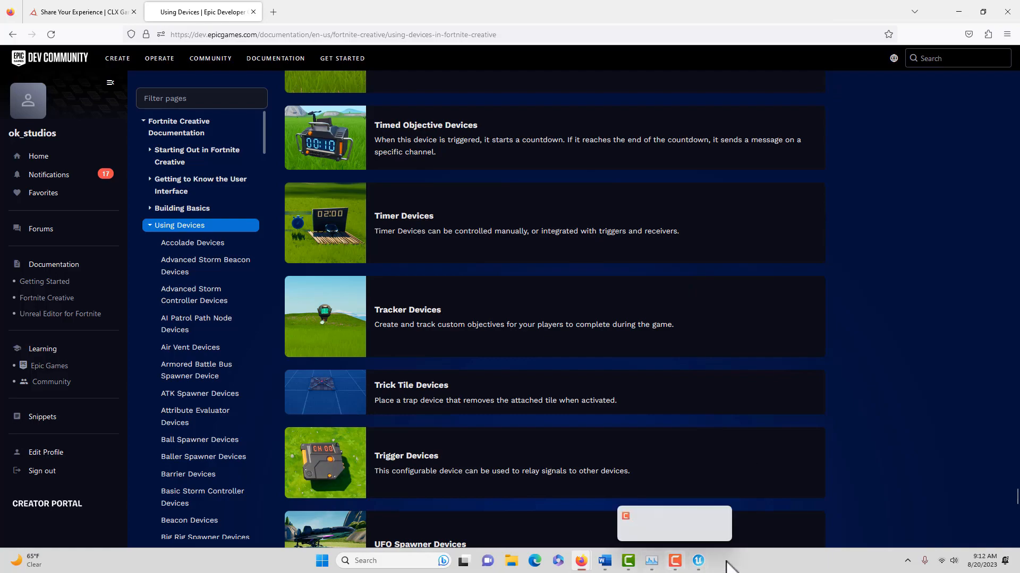
# Step: Back in the editor, search all content for the Trigger device and place it in the level
pyautogui.click(697, 561)
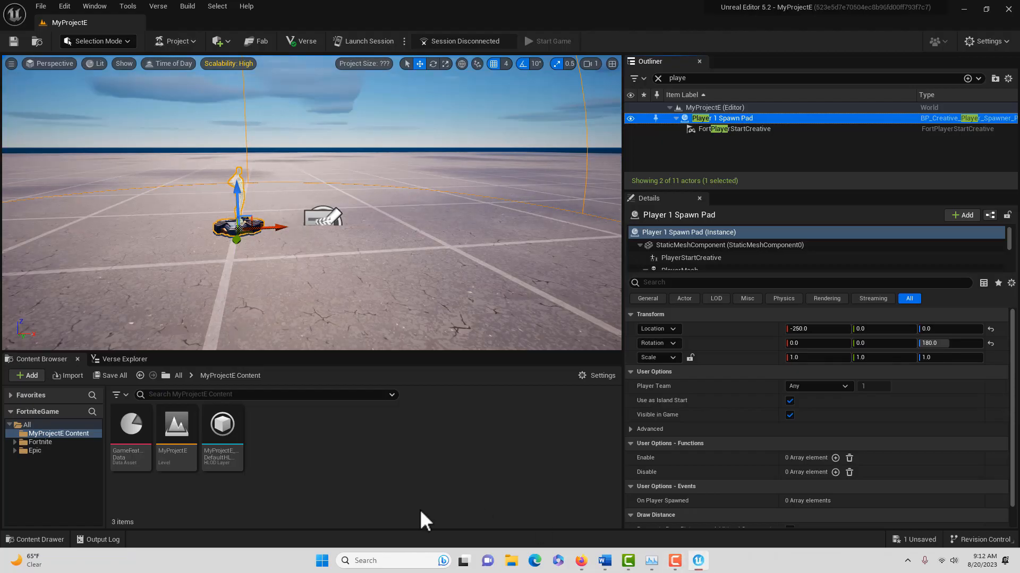
pyautogui.click(178, 376)
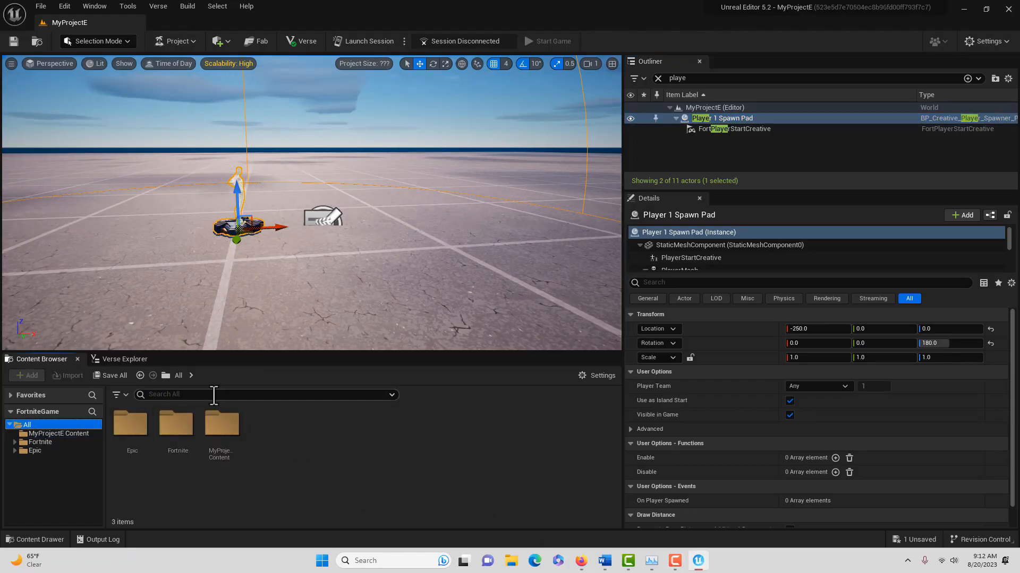
pyautogui.write('tri')
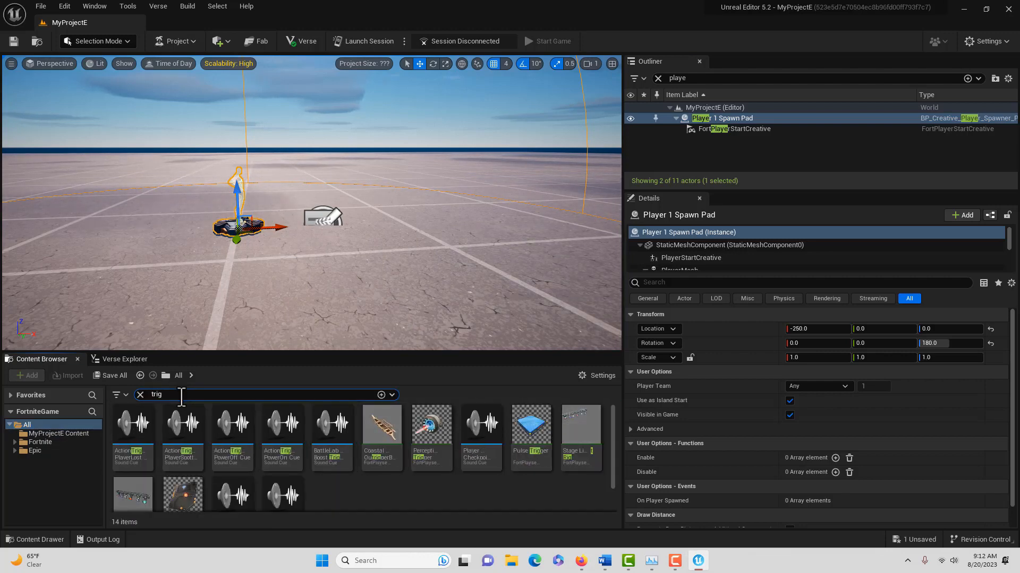
pyautogui.write('g')
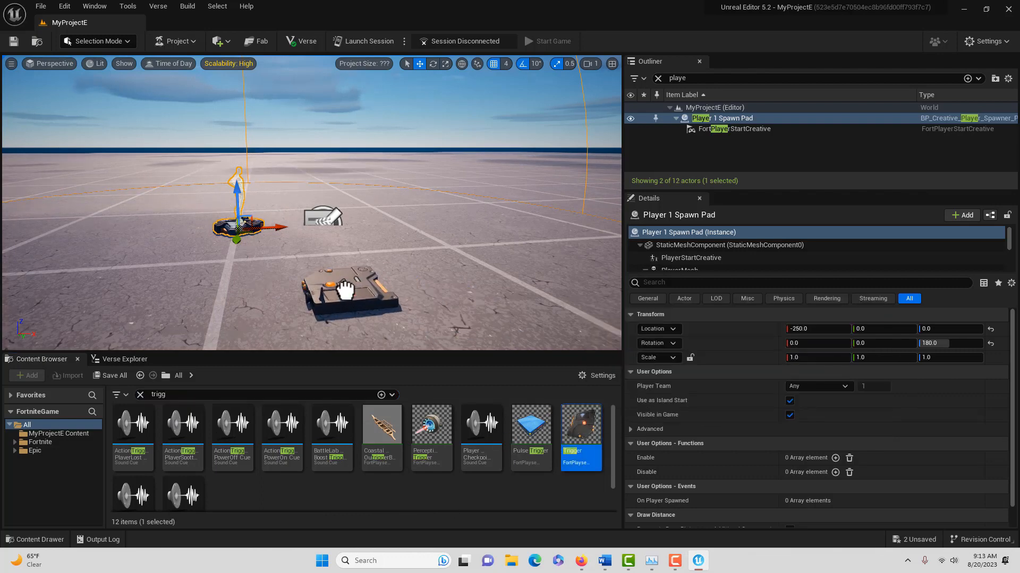
pyautogui.click(344, 292)
pyautogui.write('billb')
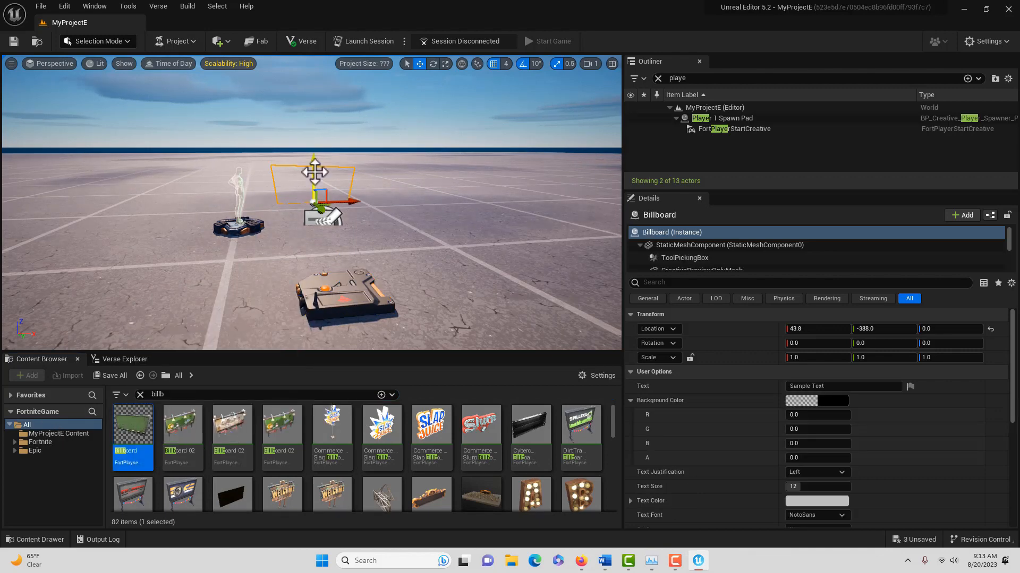
# Step: Raise the billboard, set its text to 'This is my first message.' and enable Show Border
pyautogui.moveTo(315, 174); pyautogui.dragTo(312, 84)
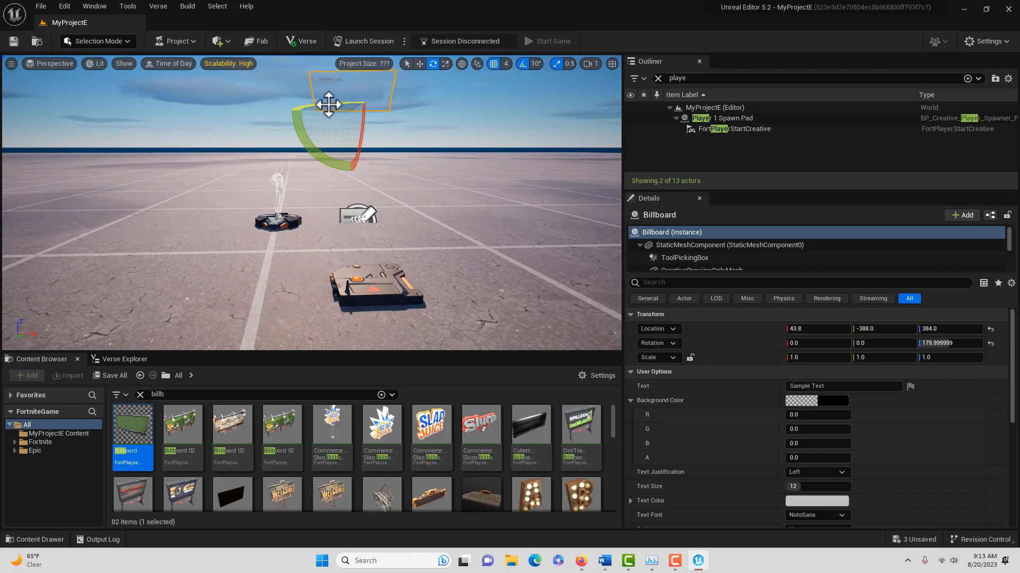
pyautogui.scroll(-3)
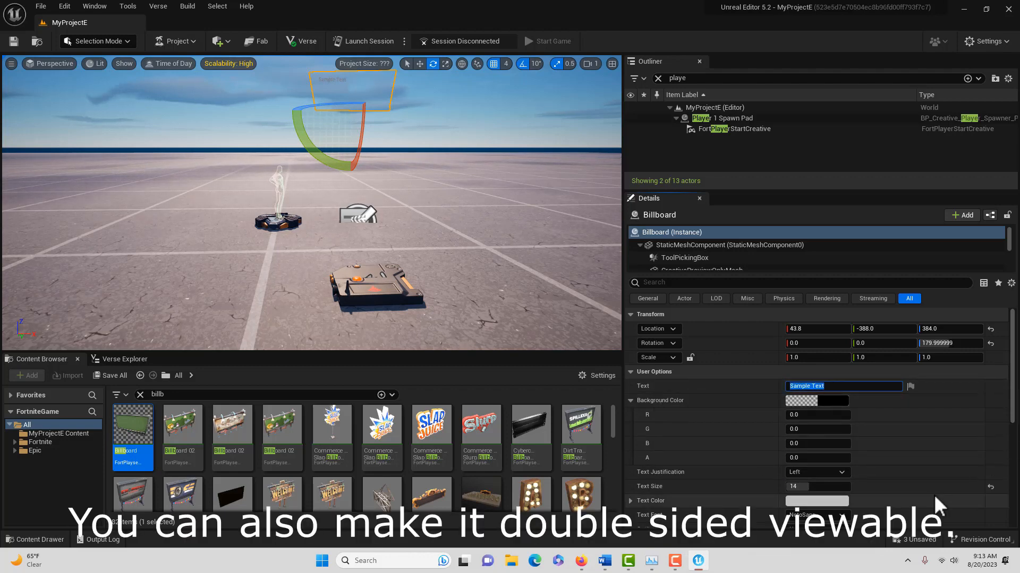
pyautogui.write('This is my first me')
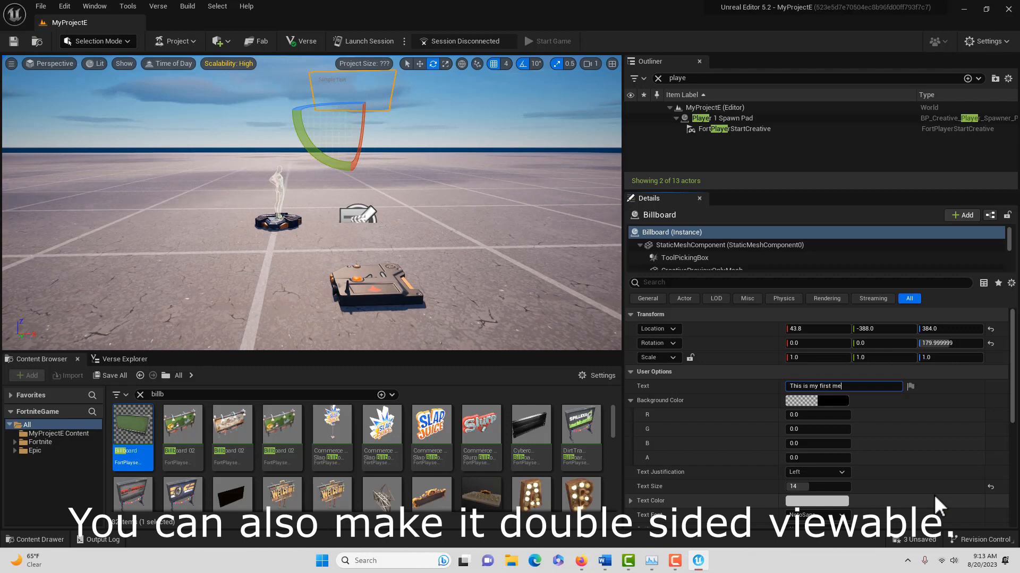
pyautogui.write('ssage.')
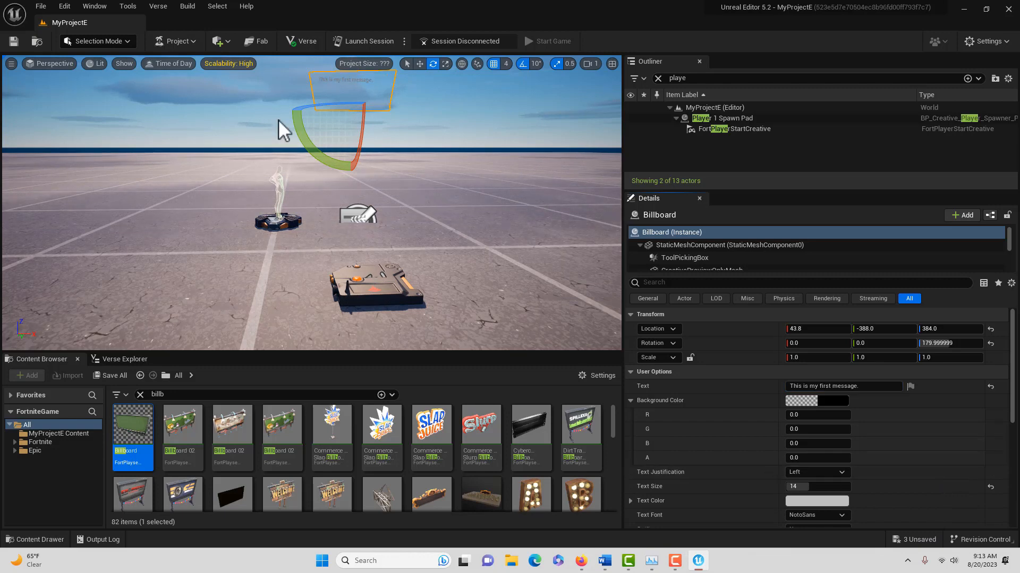
pyautogui.scroll(-3)
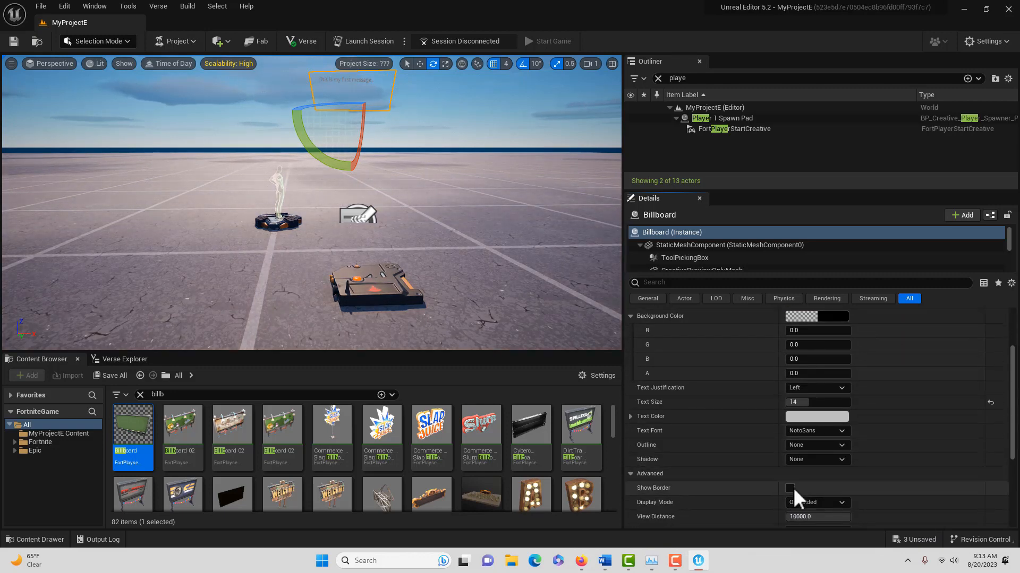
pyautogui.click(789, 489)
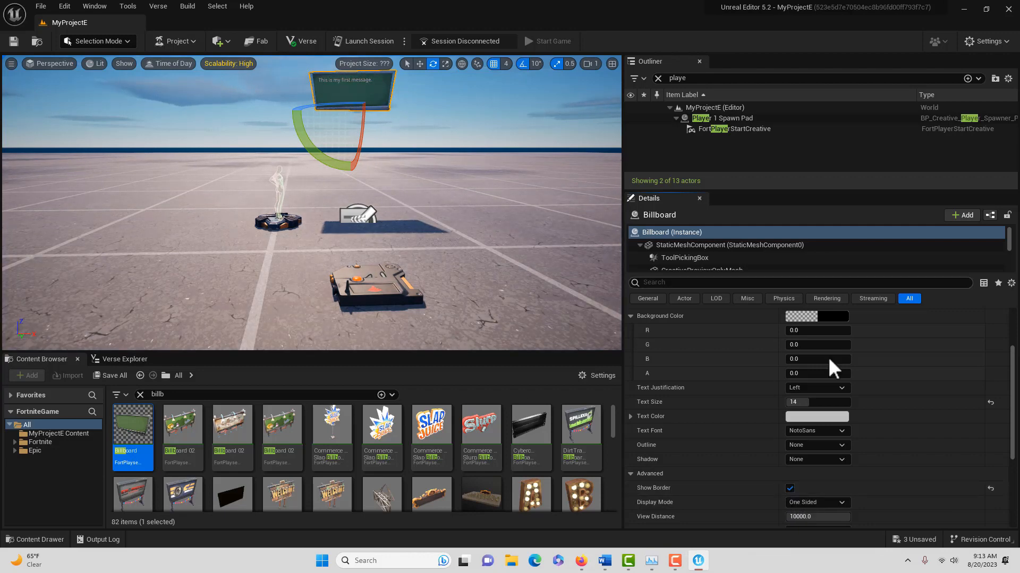
pyautogui.scroll(-3)
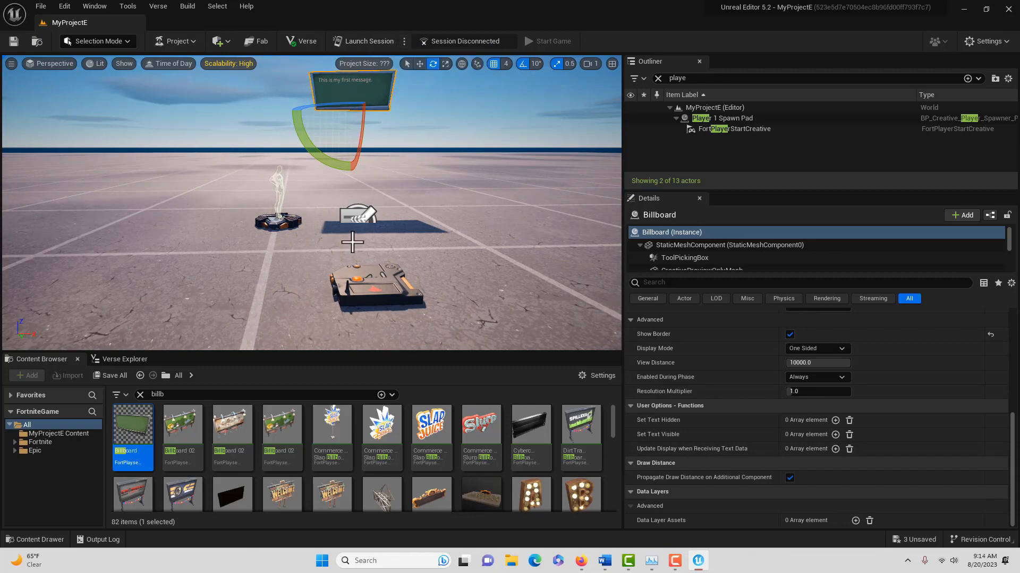
pyautogui.moveTo(368, 41)
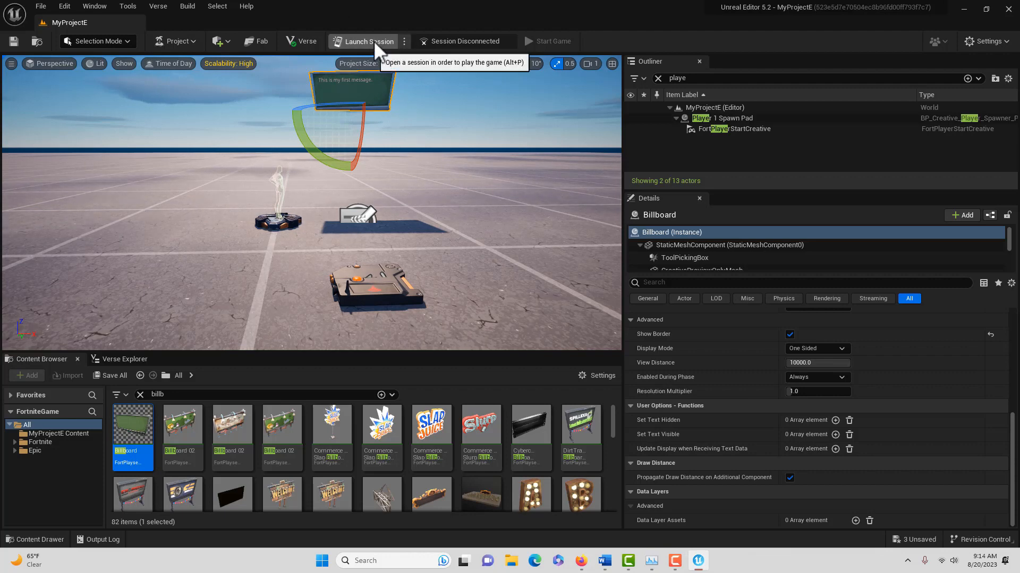
# Step: Launch a live session of MyProjectE and wait for it to connect
pyautogui.click(368, 41)
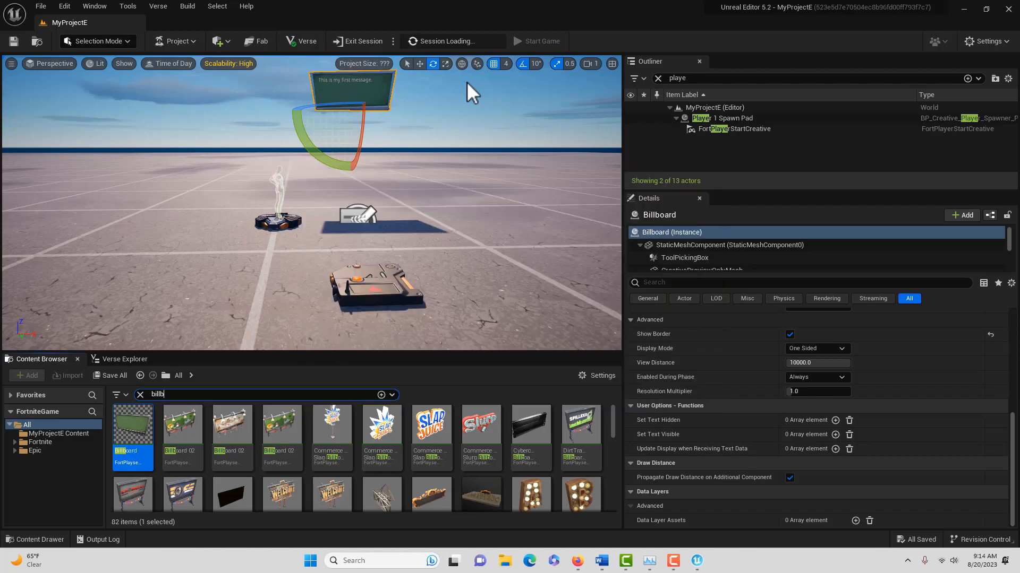
pyautogui.click(537, 41)
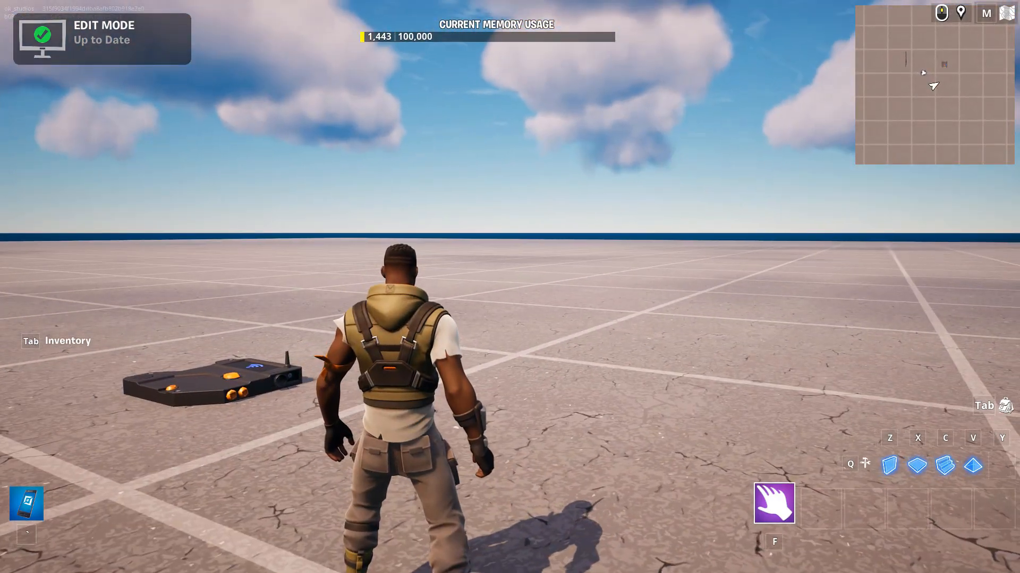
# Step: Open the in-game menu with Escape and choose START GAME
pyautogui.press('Escape')
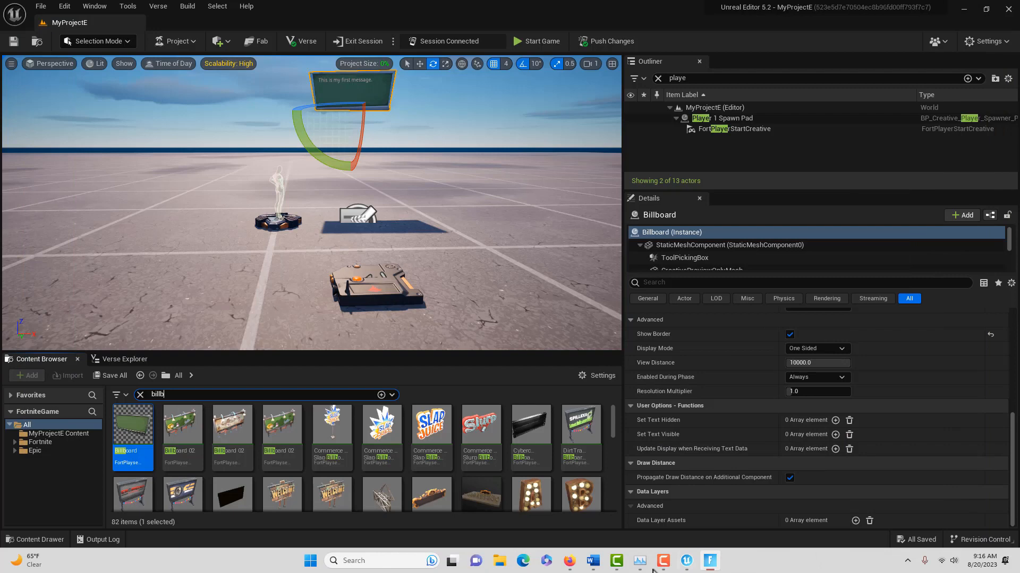
pyautogui.moveTo(709, 561)
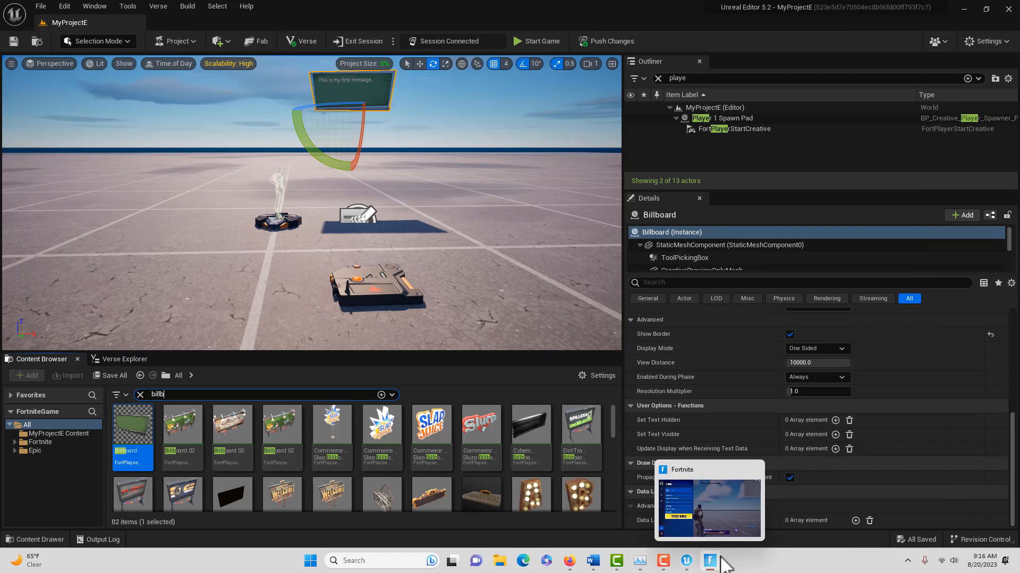
pyautogui.moveTo(709, 561)
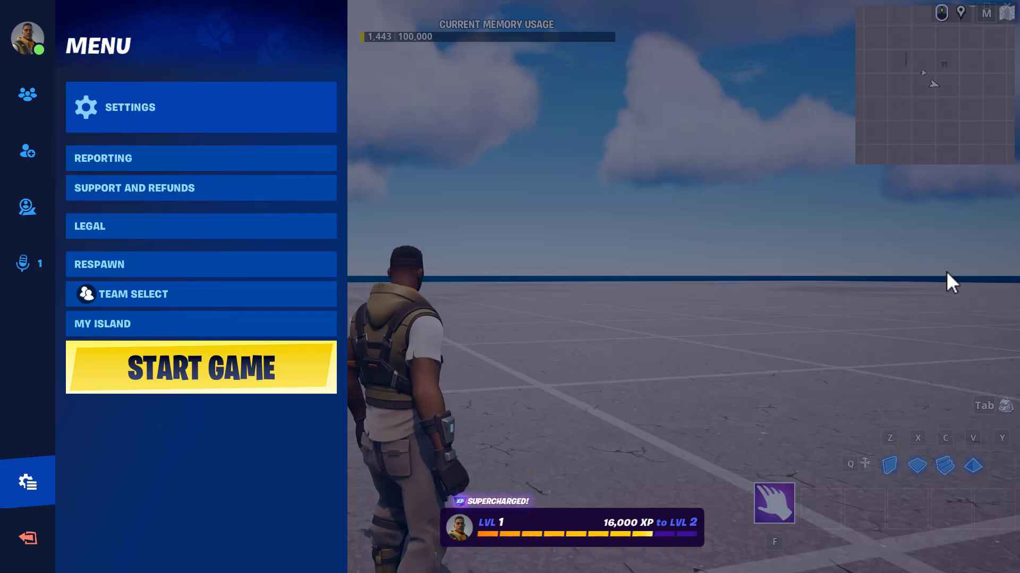
pyautogui.moveTo(974, 16)
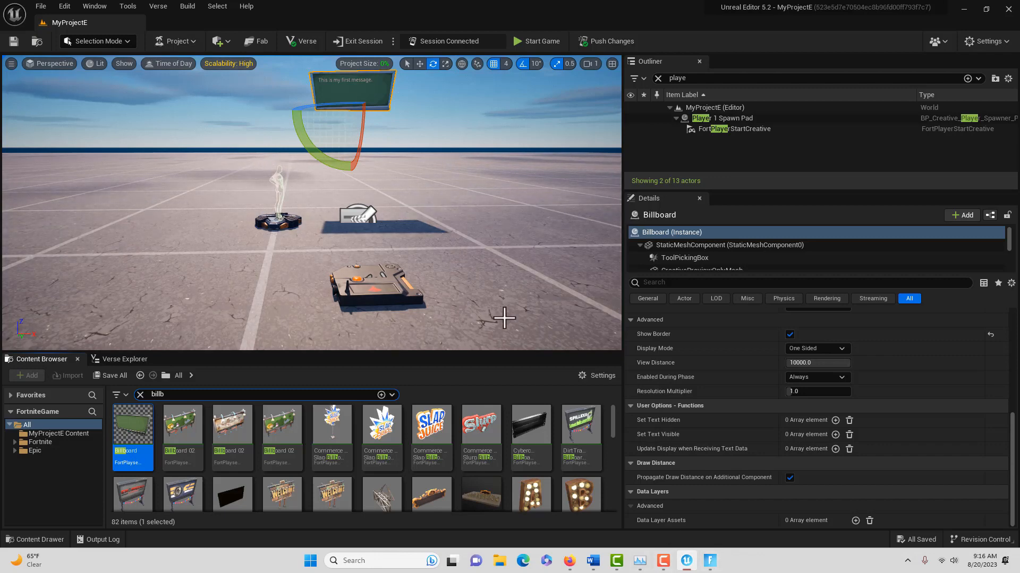
pyautogui.moveTo(710, 561)
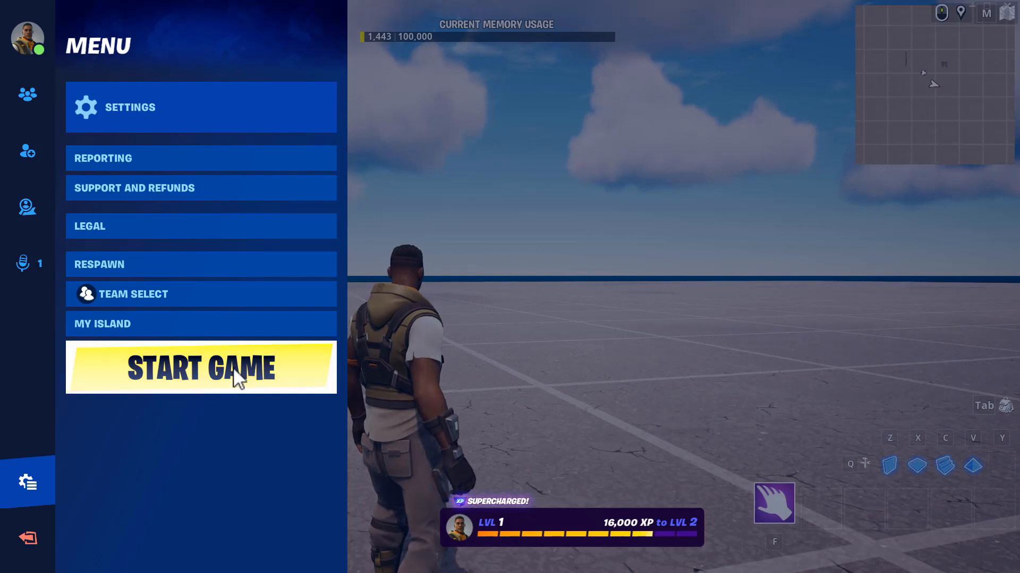
pyautogui.click(201, 368)
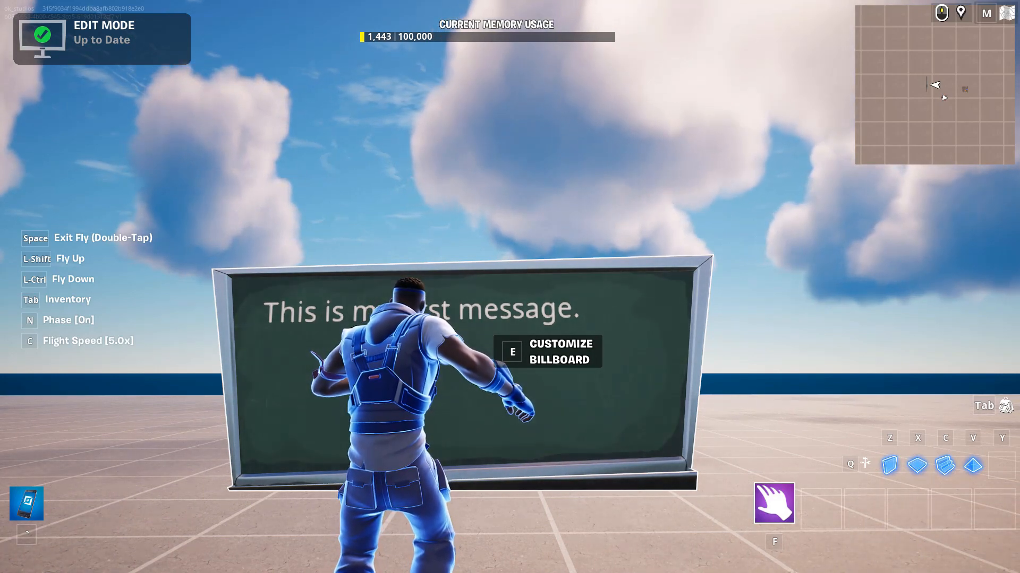
# Step: Open the billboard's customize panel with E, browse its Basic, Modified and Events tabs, and end on Functions
pyautogui.press('e')
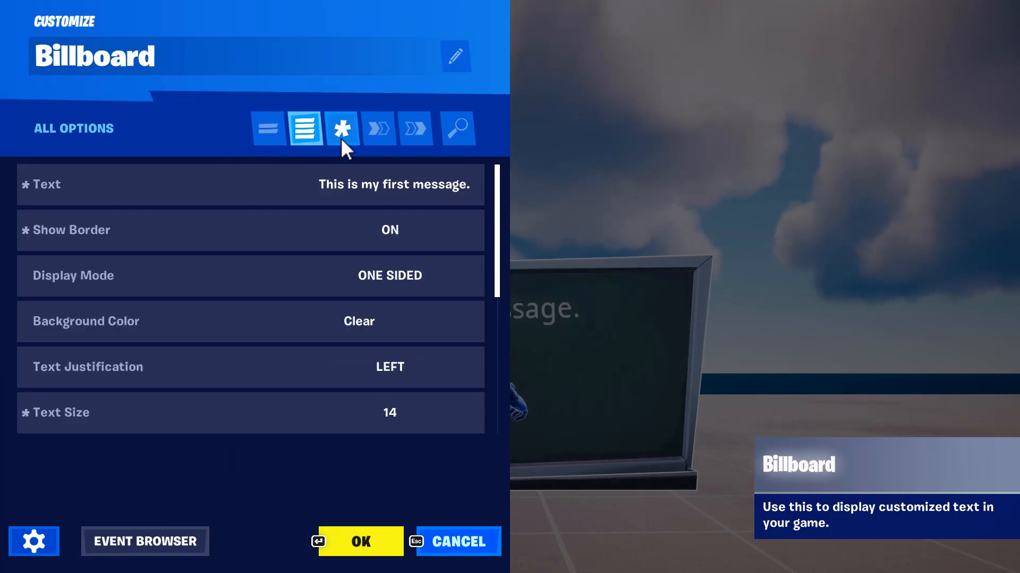
pyautogui.click(378, 128)
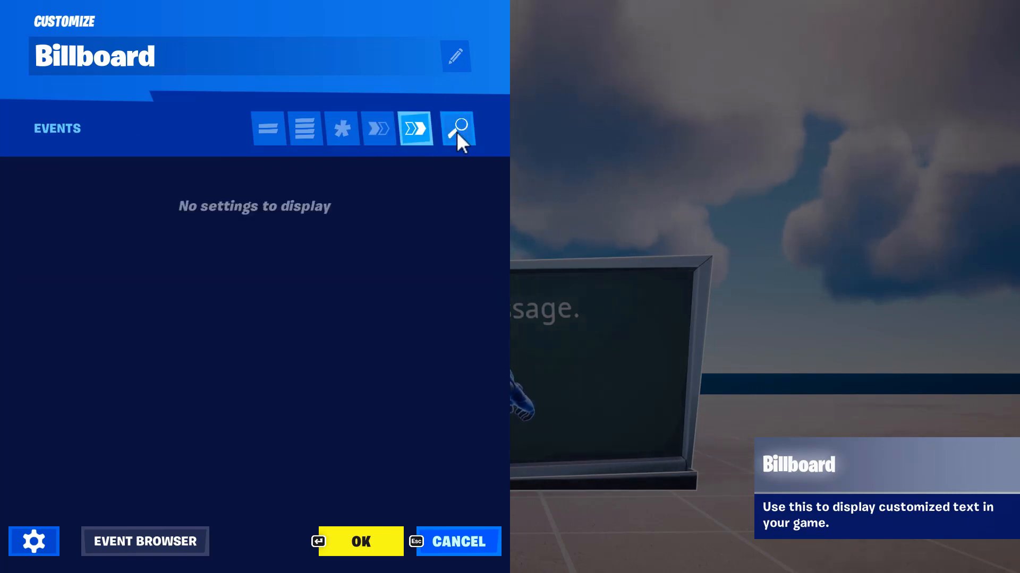
pyautogui.click(342, 127)
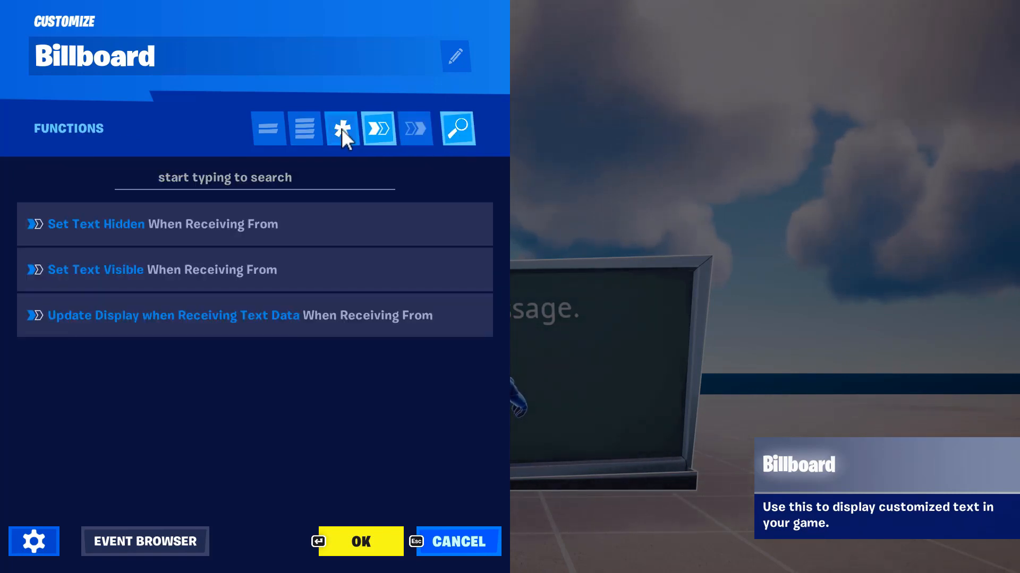
pyautogui.click(267, 128)
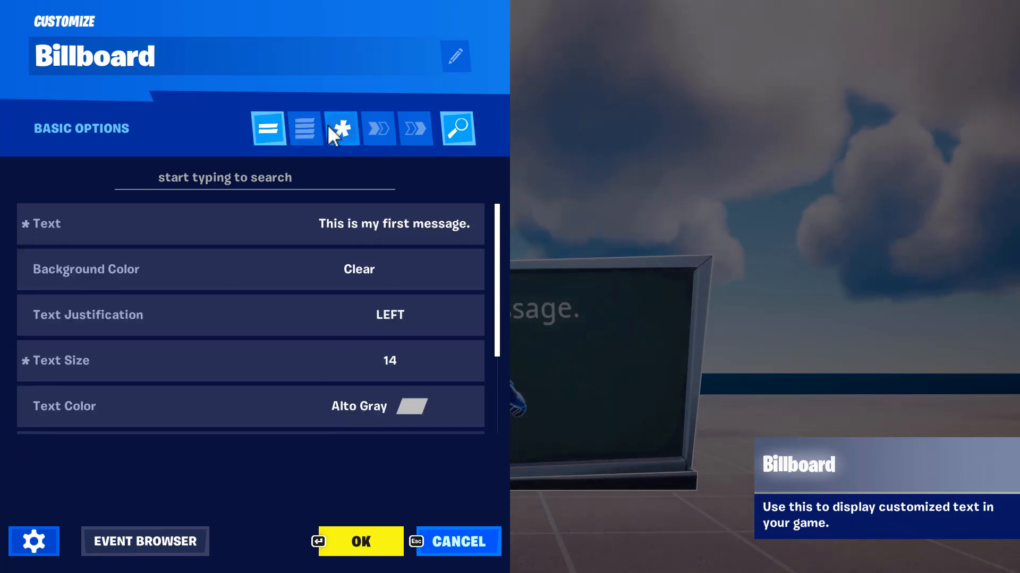
pyautogui.click(303, 128)
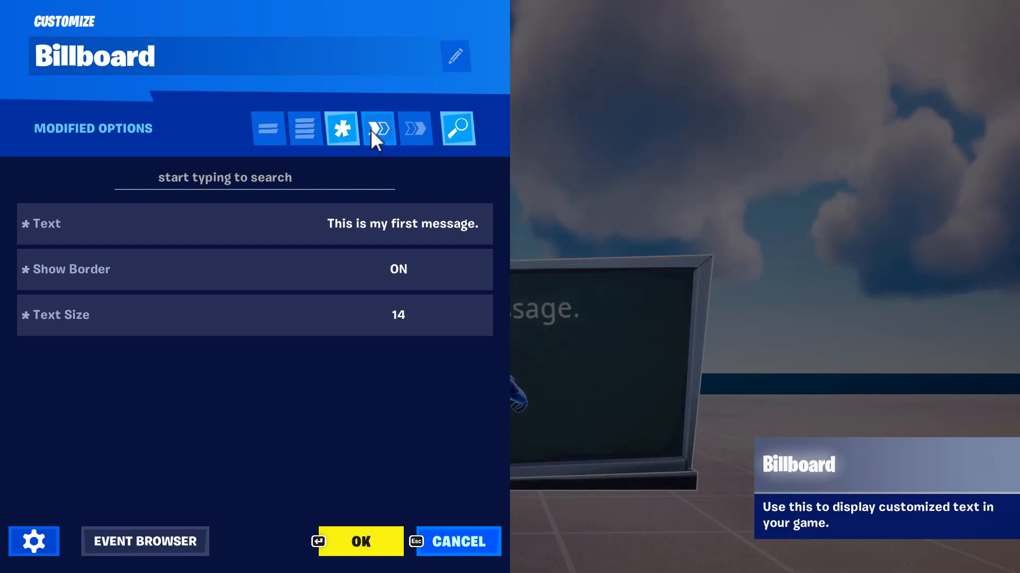
pyautogui.click(377, 128)
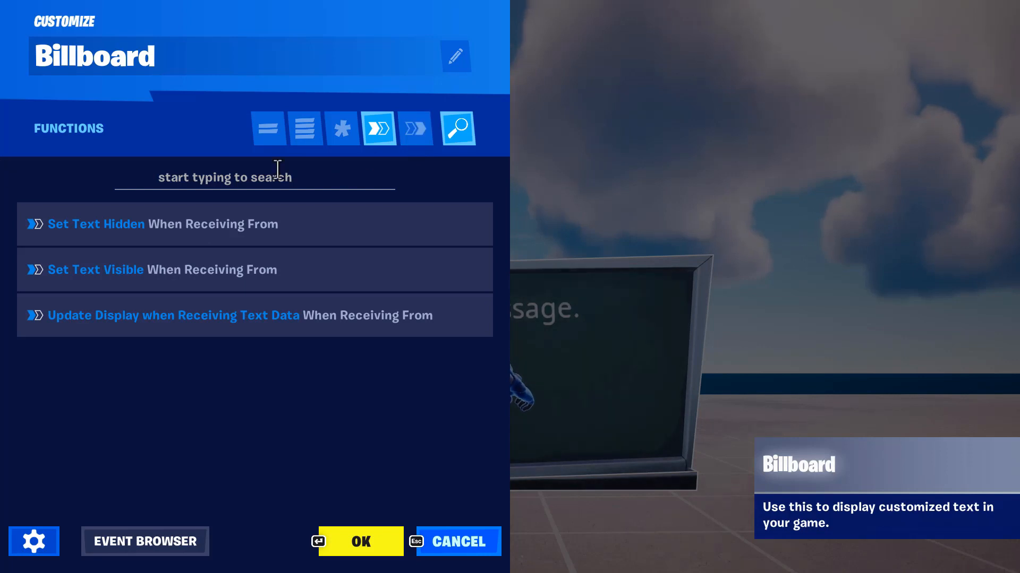
pyautogui.moveTo(336, 173)
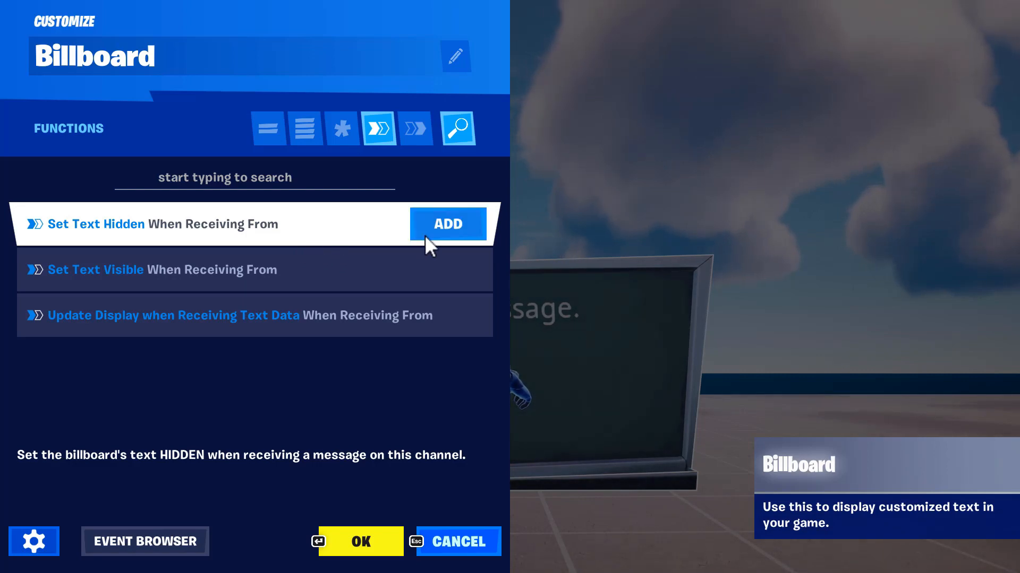
# Step: Bind Set Text Hidden to Player 1 Spawn Pad spawning and Set Text Visible to Trigger, then save
pyautogui.click(447, 224)
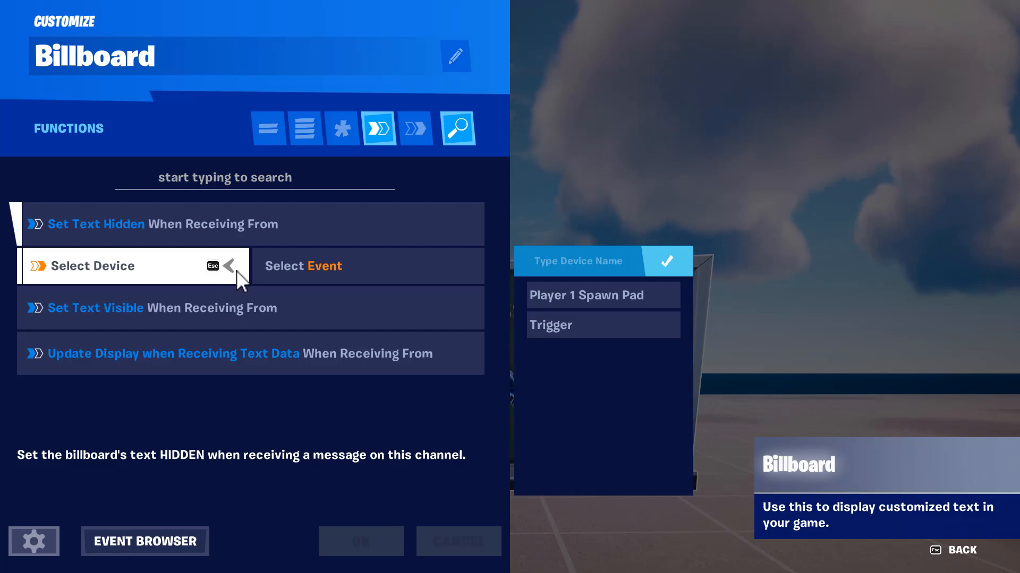
pyautogui.click(585, 295)
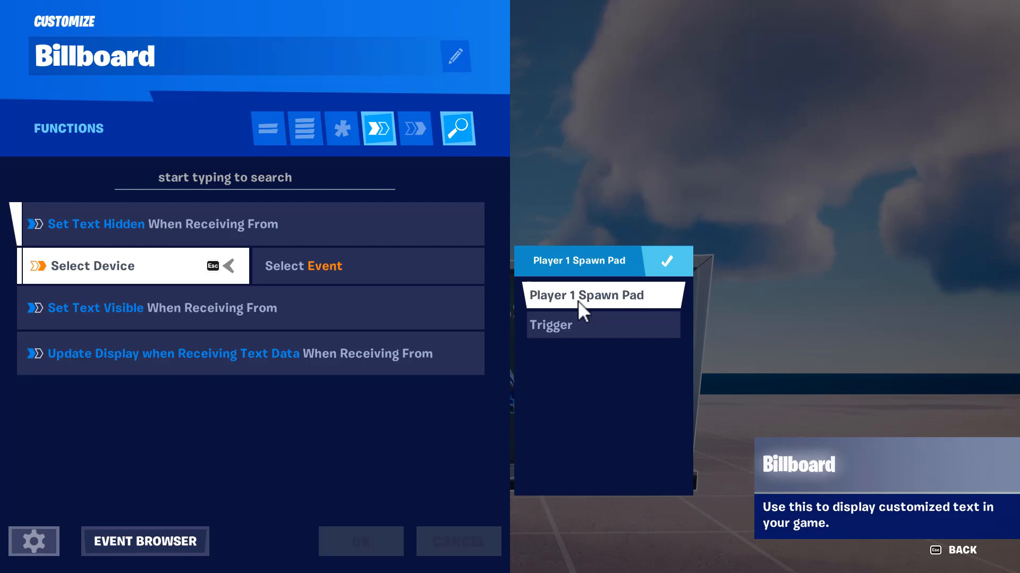
pyautogui.click(585, 295)
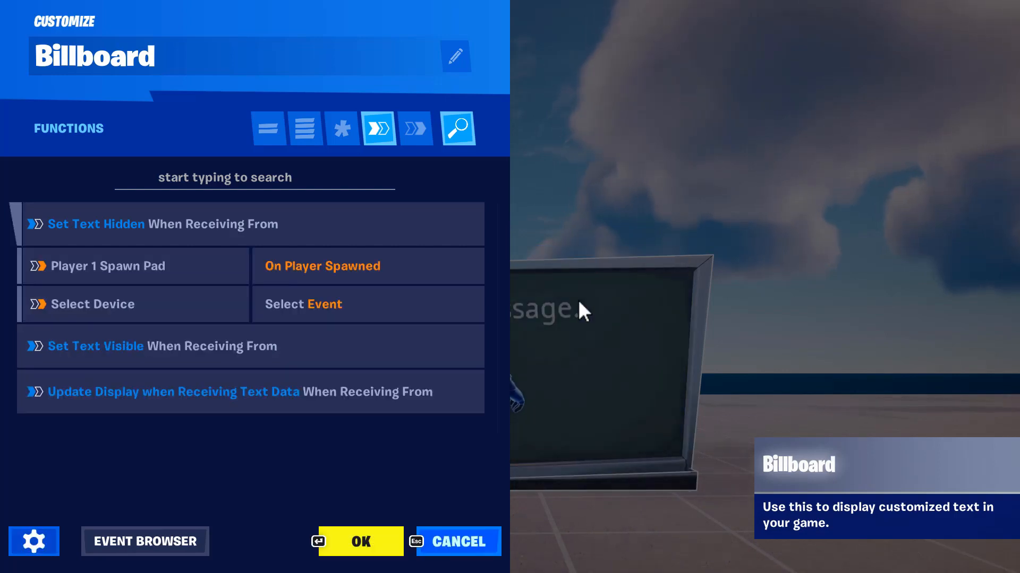
pyautogui.click(133, 266)
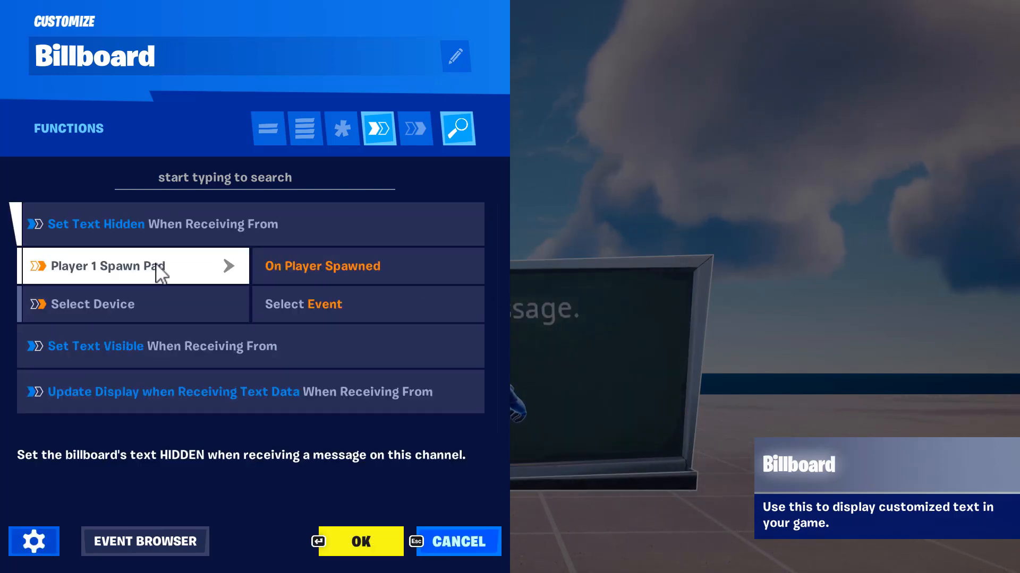
pyautogui.moveTo(493, 285)
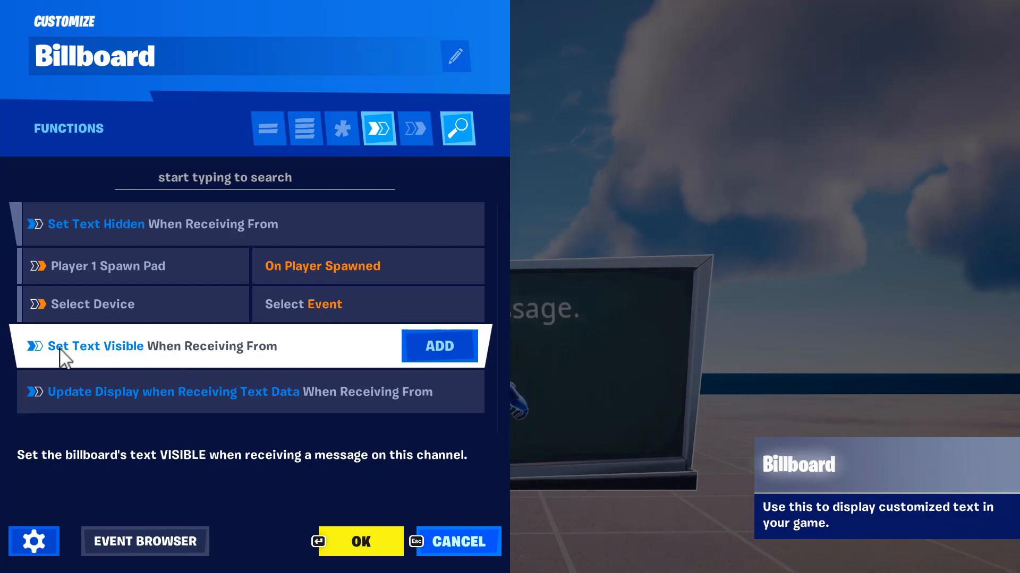
pyautogui.click(439, 345)
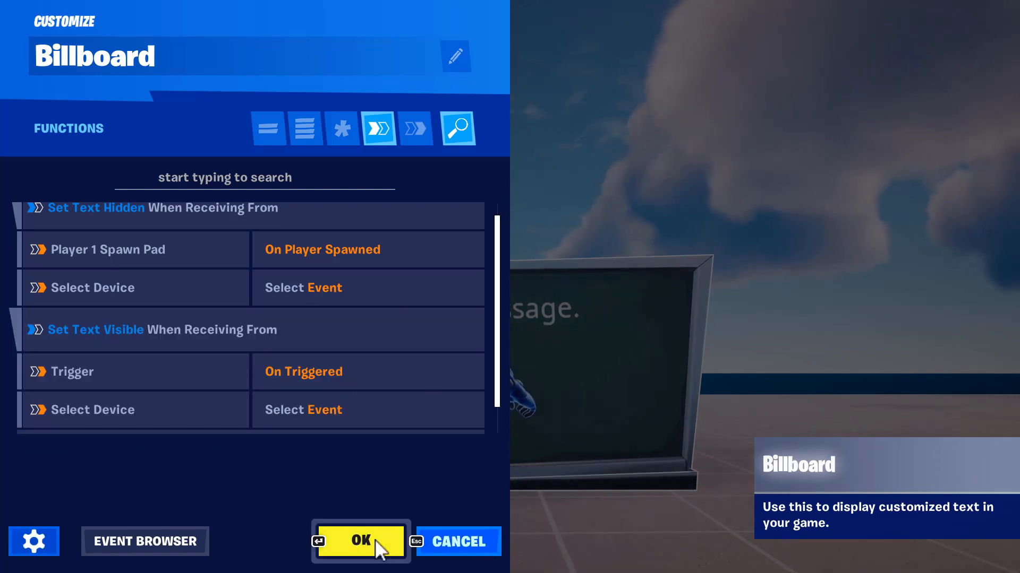
pyautogui.click(360, 541)
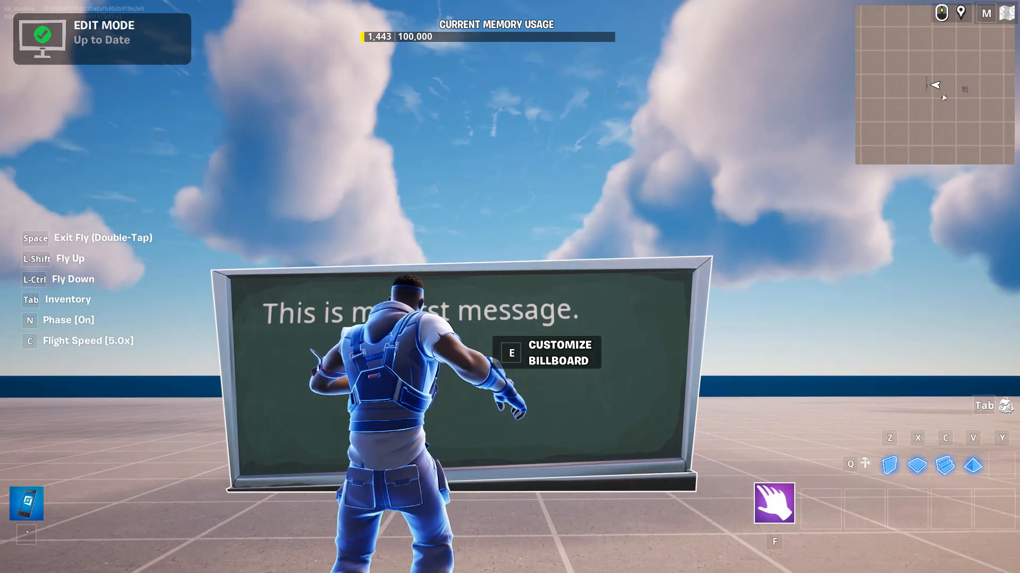
# Step: Expand the billboard's Set Text Hidden binding, showing Player 1 Spawn Pad hides text and Trigger shows it
pyautogui.press('Escape')
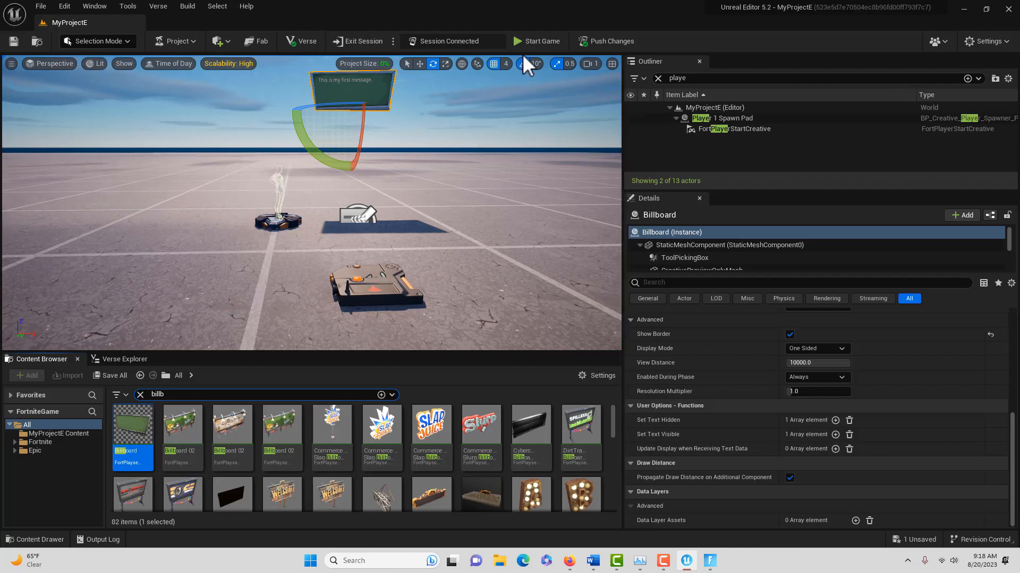
pyautogui.moveTo(535, 46)
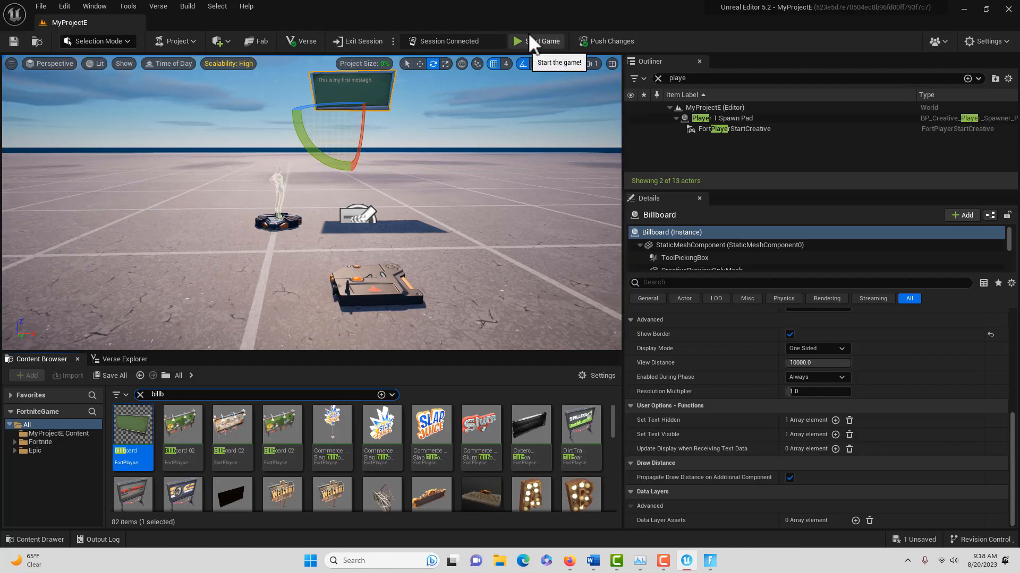
pyautogui.moveTo(504, 286)
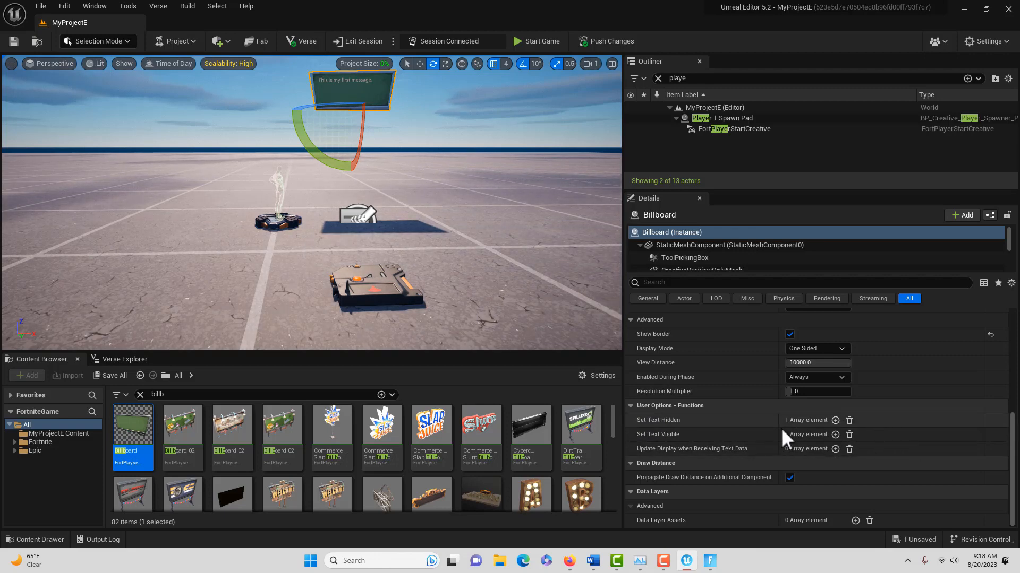
pyautogui.click(836, 420)
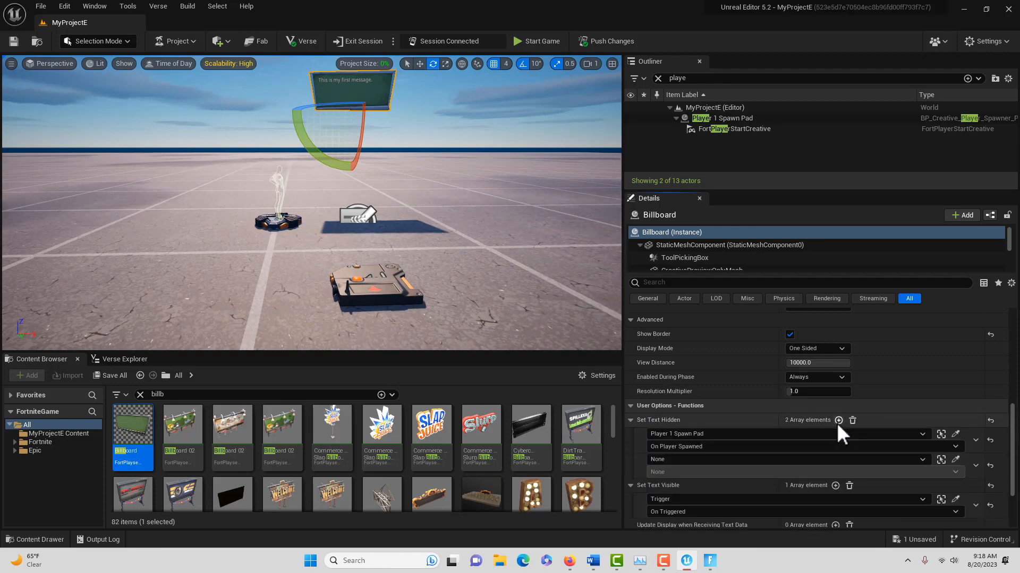
pyautogui.moveTo(702, 449)
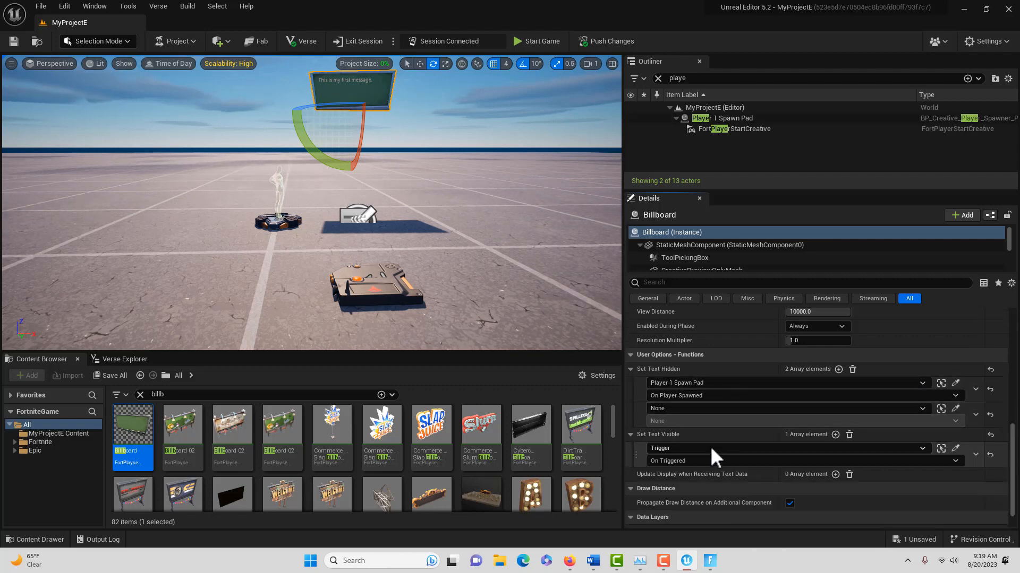
pyautogui.moveTo(713, 372)
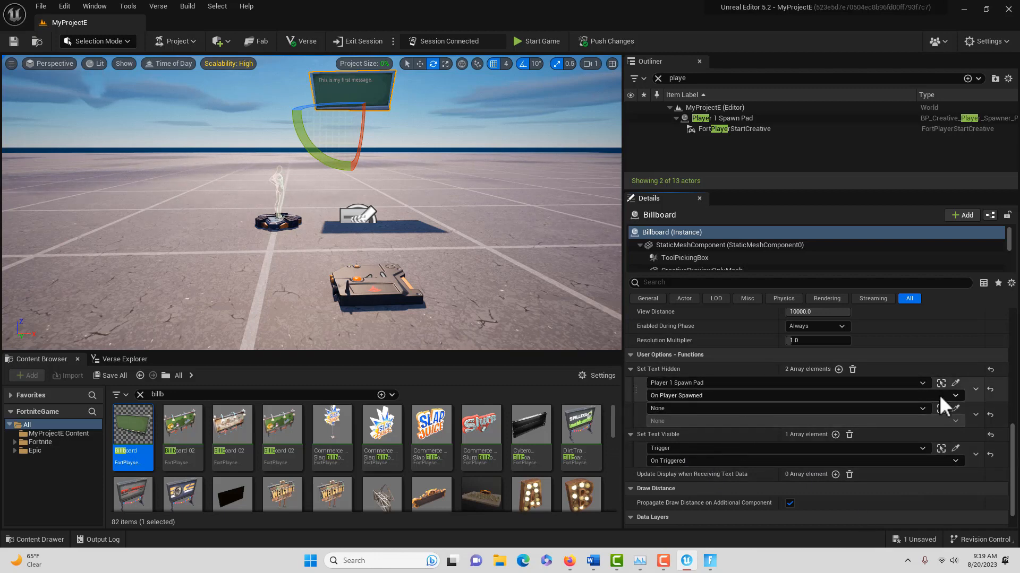
pyautogui.moveTo(754, 429)
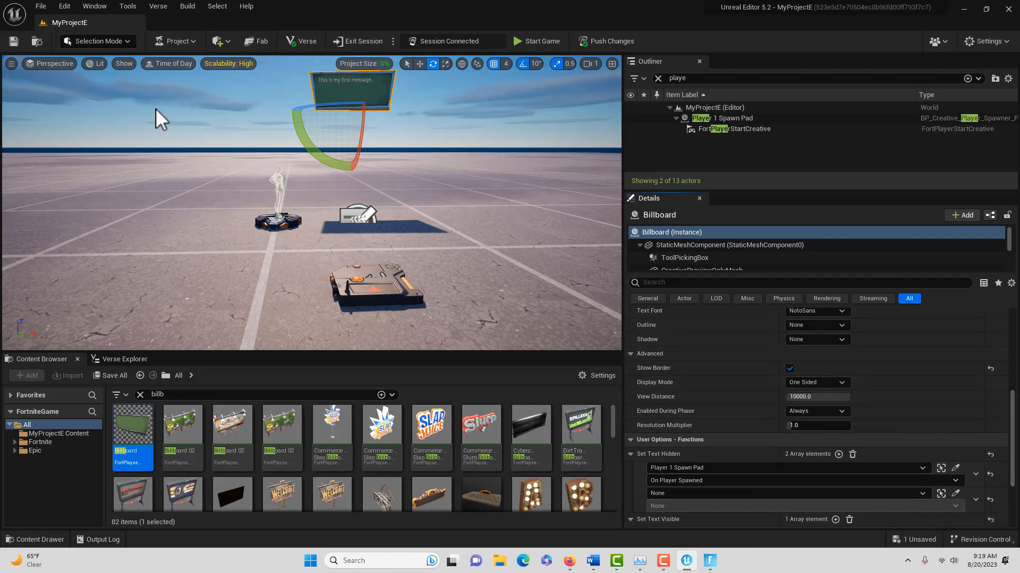
pyautogui.moveTo(132, 122)
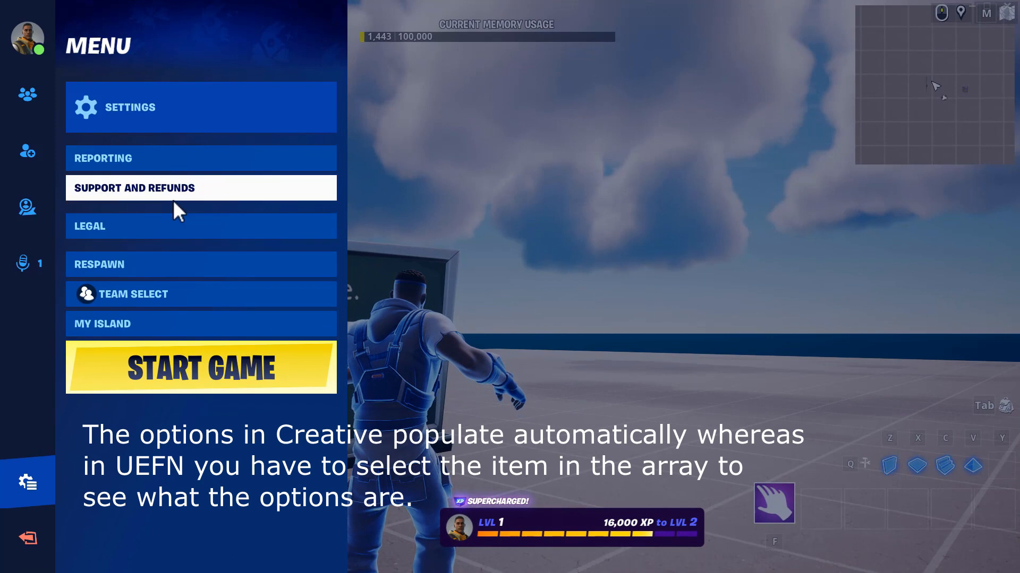
pyautogui.moveTo(250, 130)
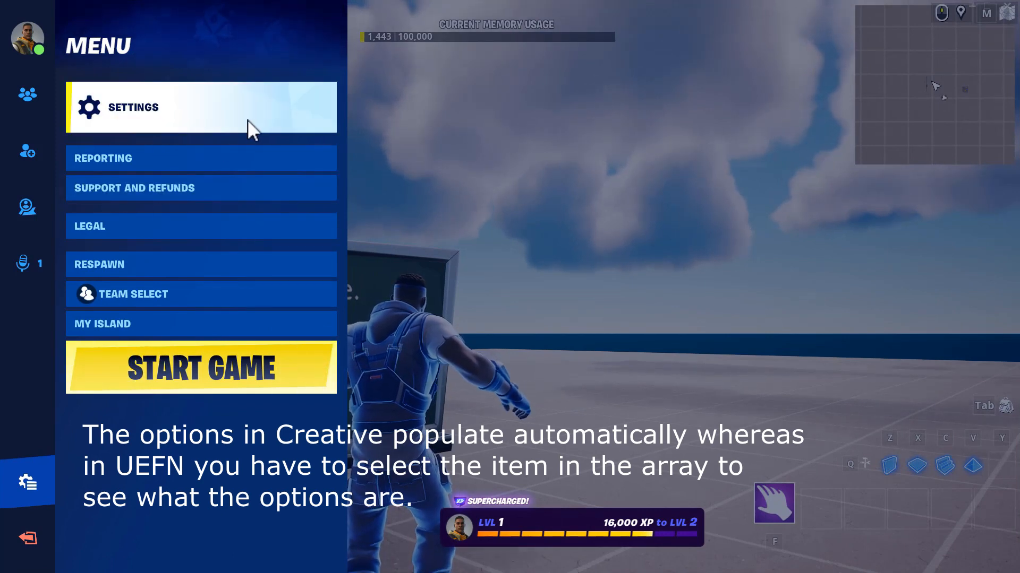
pyautogui.moveTo(832, 405)
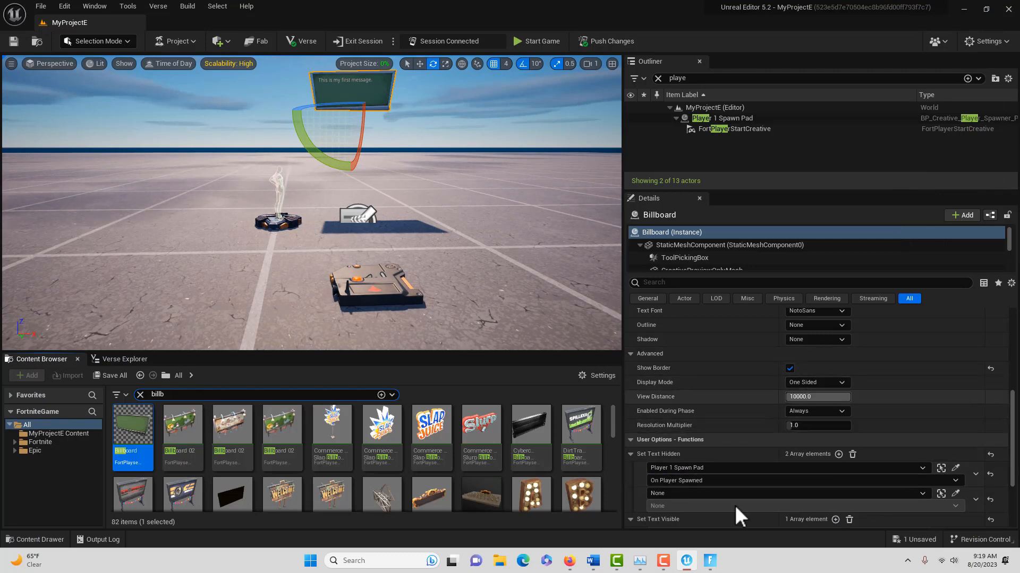
# Step: Launch a game from the live session with Start Game
pyautogui.click(535, 41)
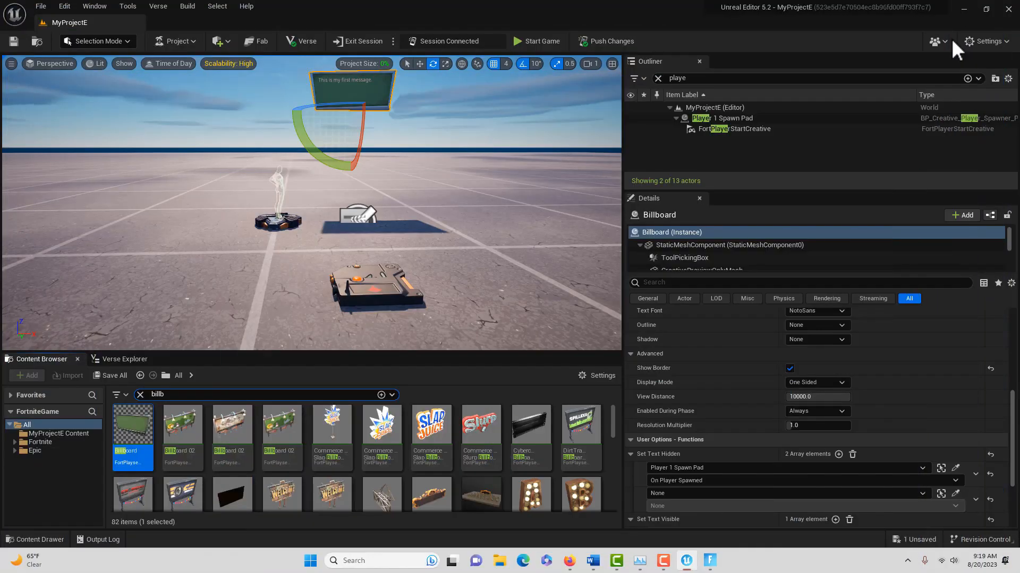
pyautogui.moveTo(539, 41)
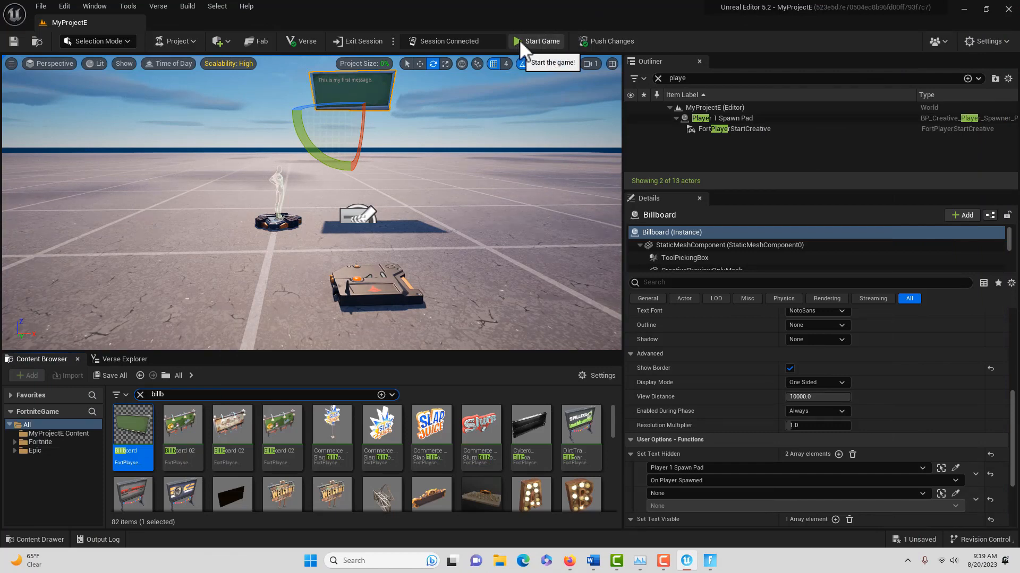
pyautogui.click(542, 40)
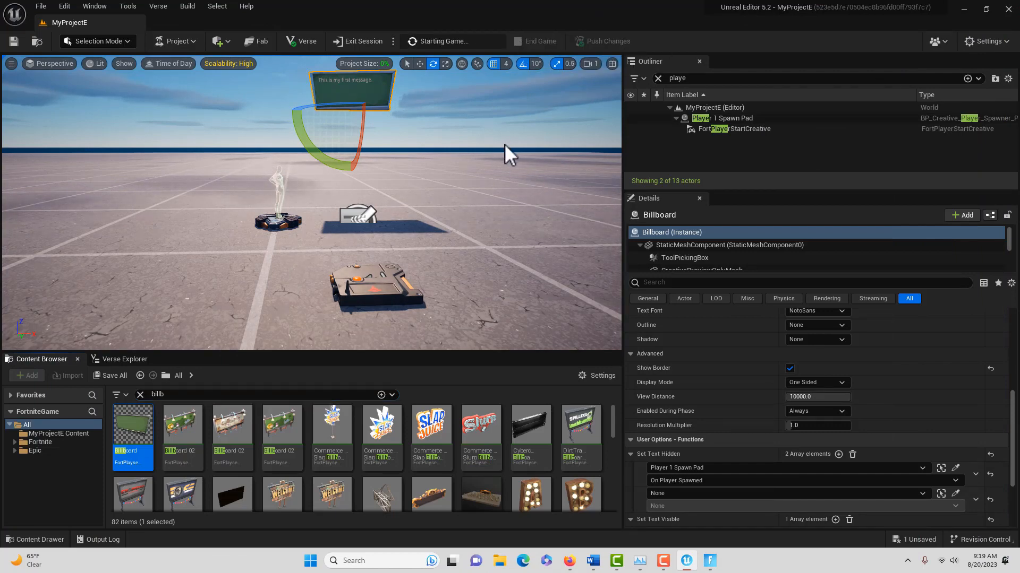
pyautogui.moveTo(722, 563)
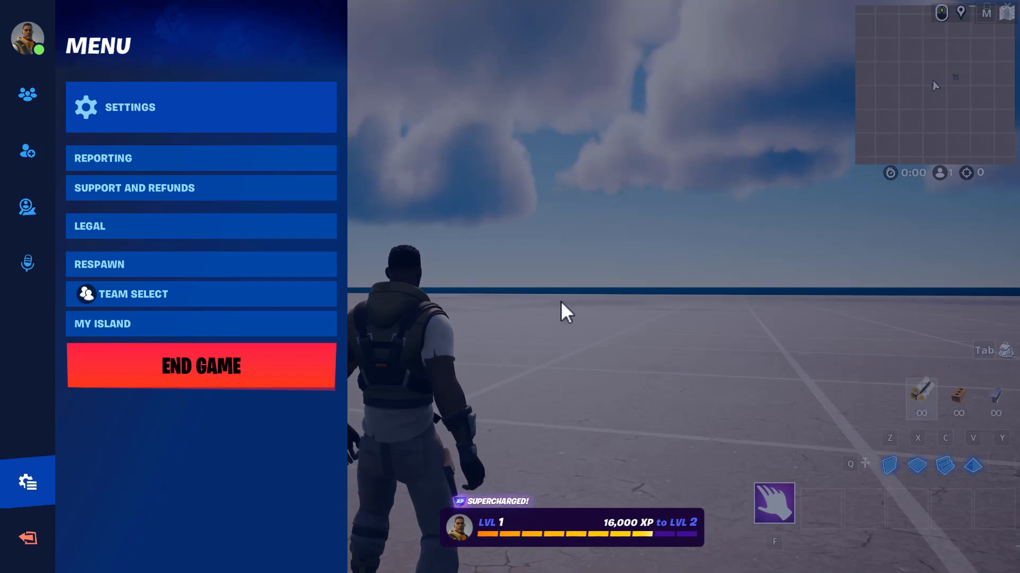
# Step: Dismiss the Fortnite Creative menu to play the spawned character in Game Mode
pyautogui.press('Escape')
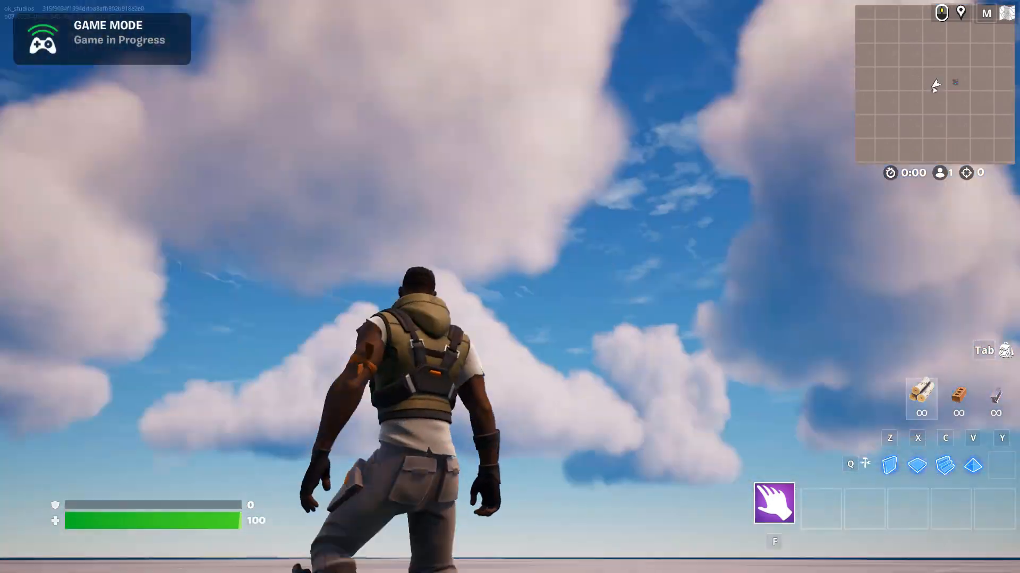
pyautogui.moveTo(509, 286)
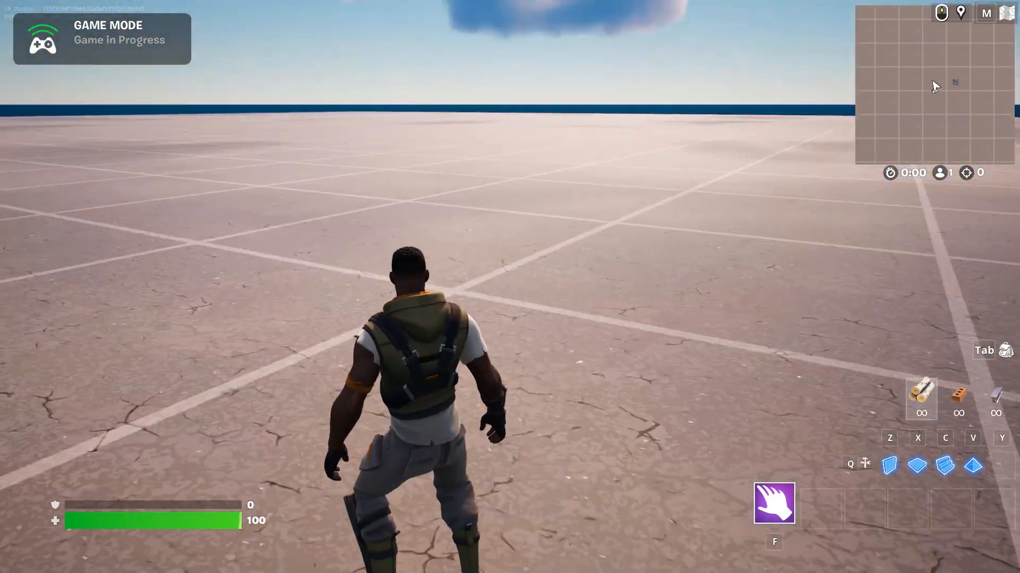